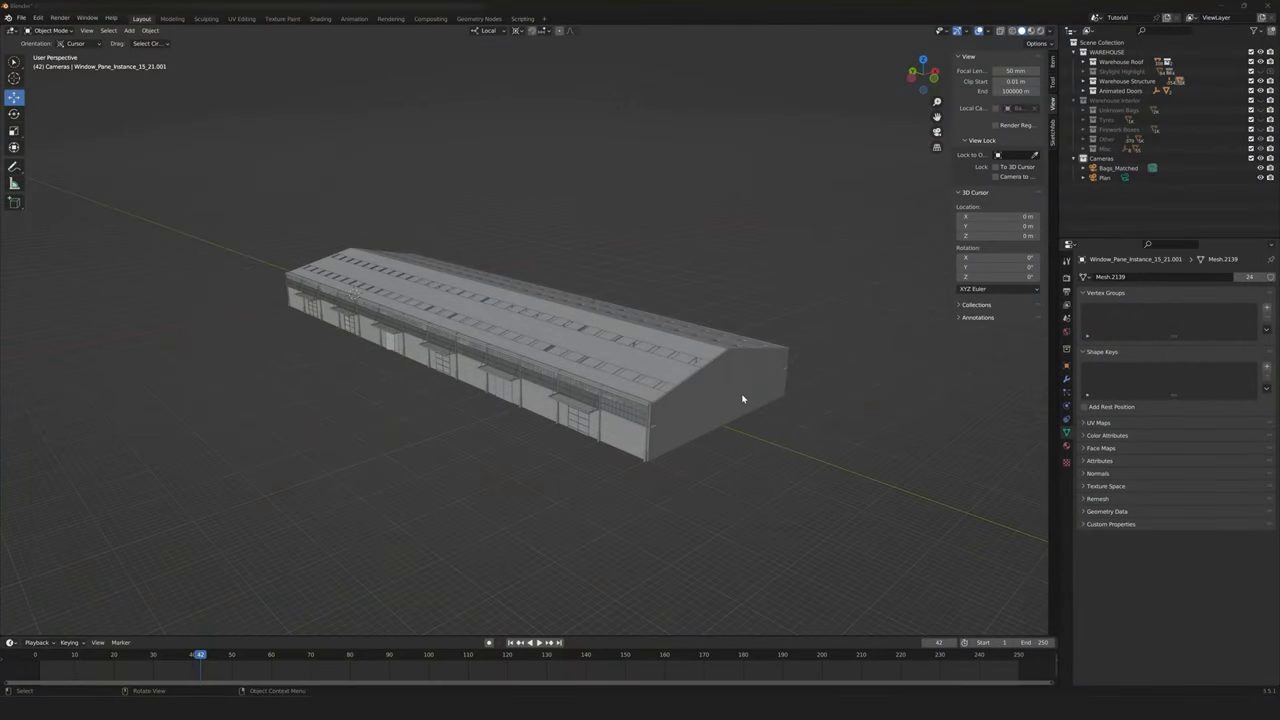
Orbit the viewport around the warehouse model before switching to the browser.
left_click_drag(743, 399, 500, 413)
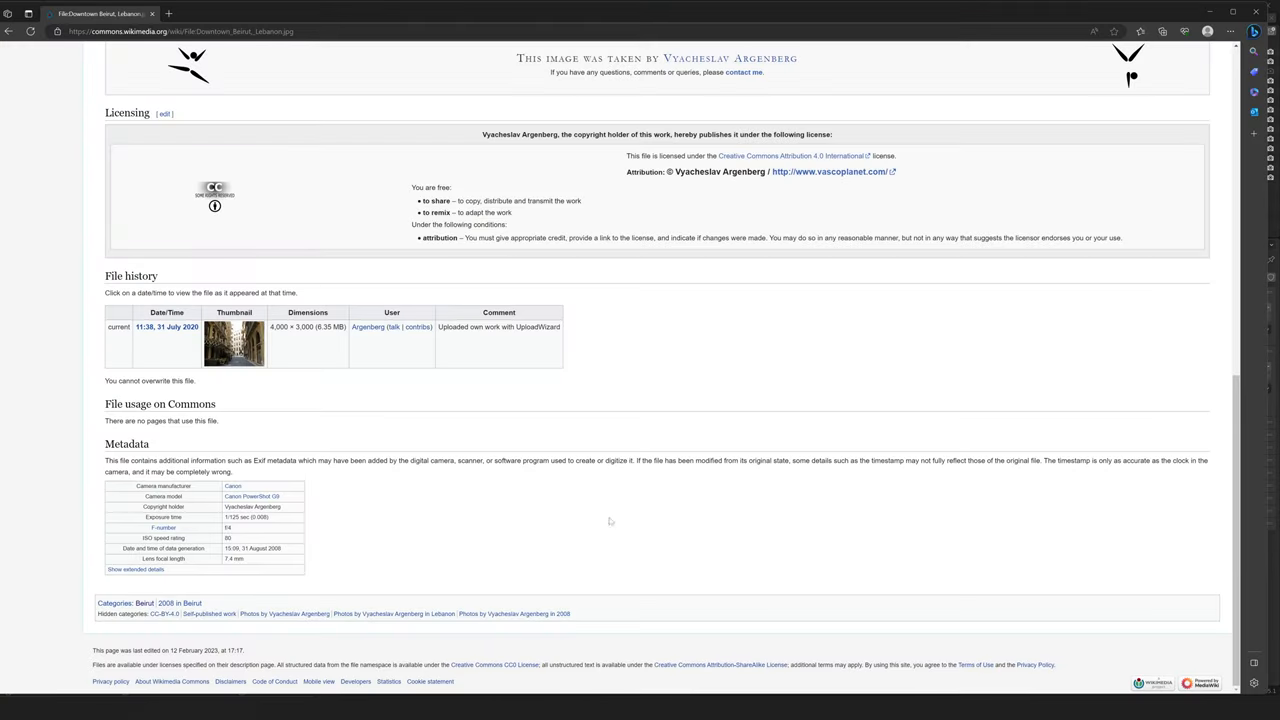
Scroll to the photo's metadata: Canon PowerShot G9, 7.4 mm focal length.
scroll("up", 3)
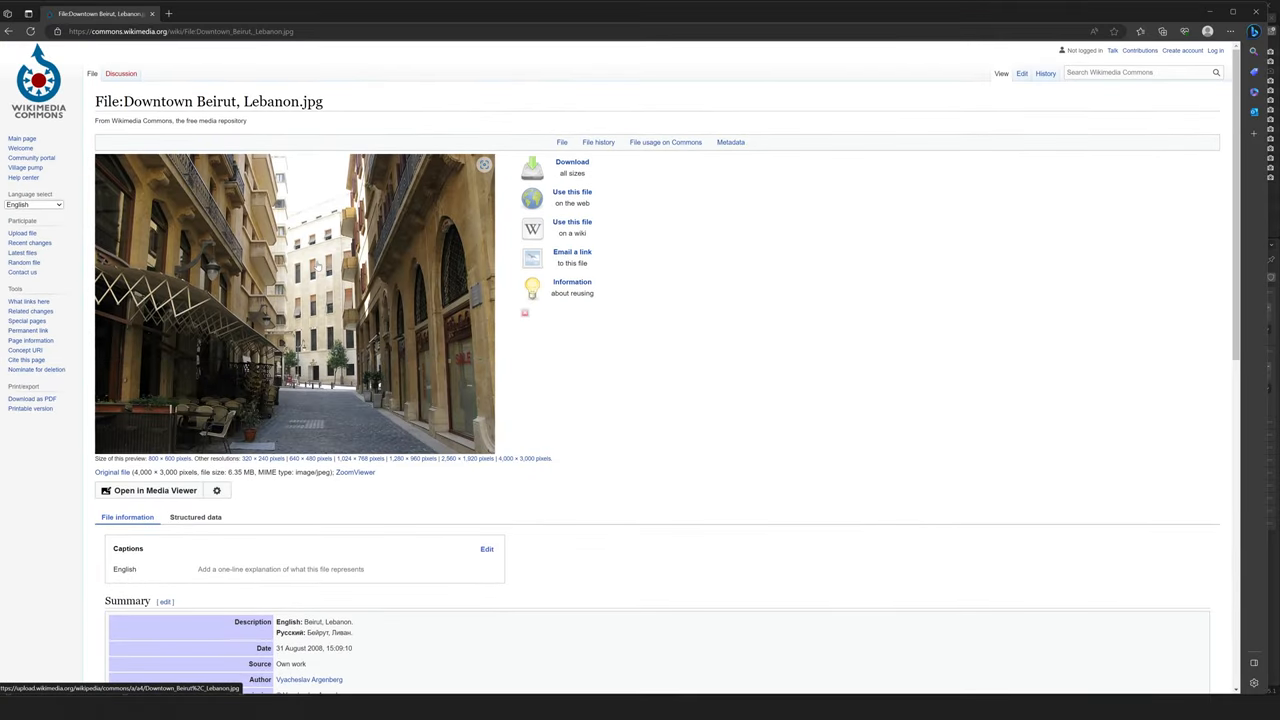
scroll("down", 3)
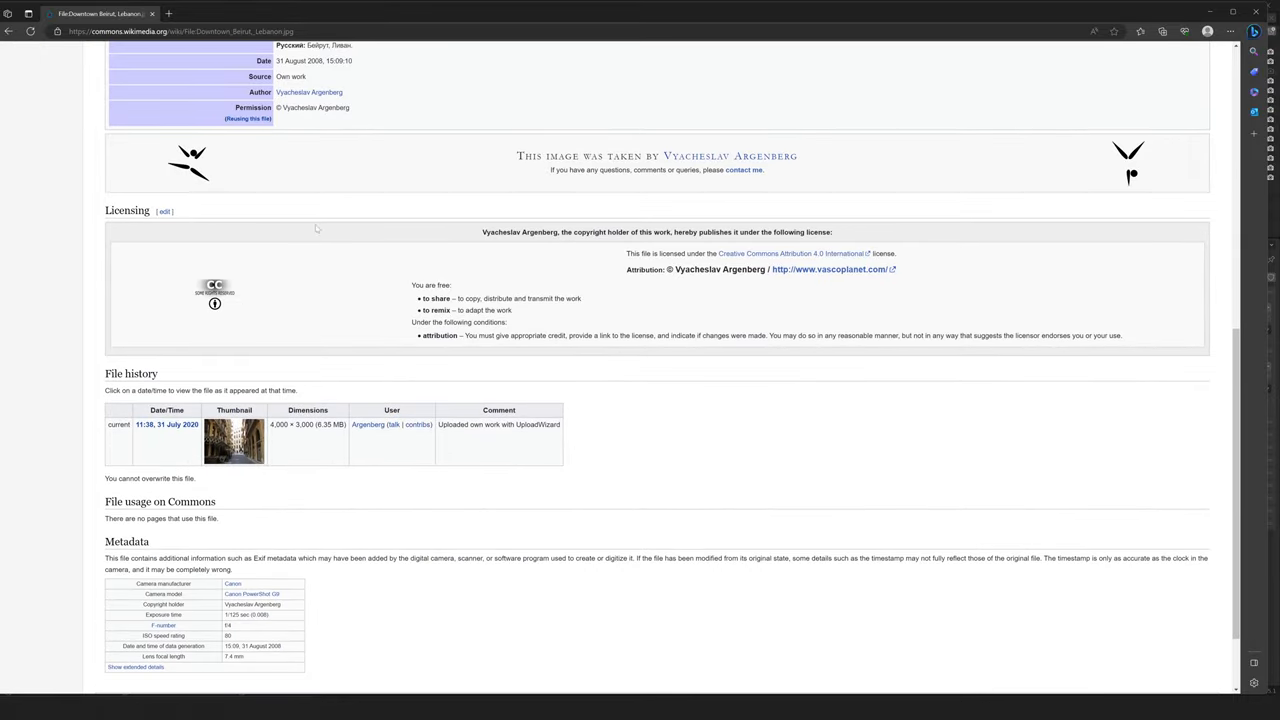
mouse_move(367, 424)
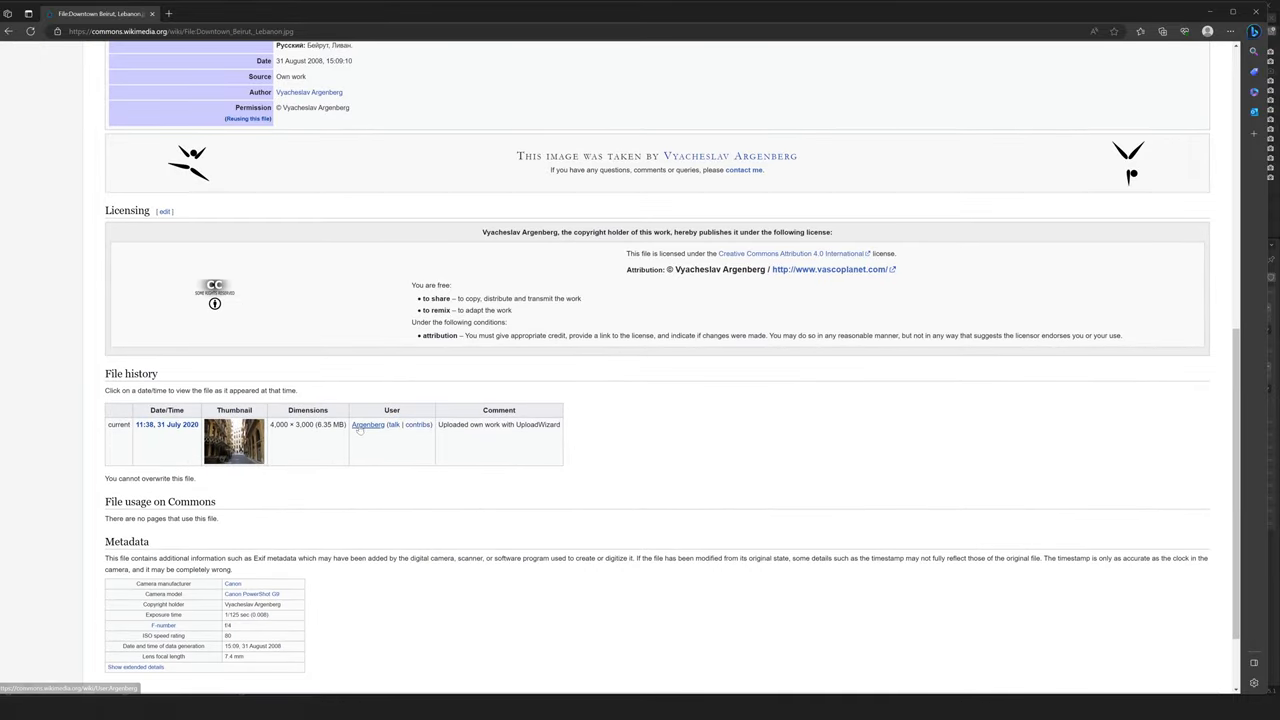
scroll("down", 3)
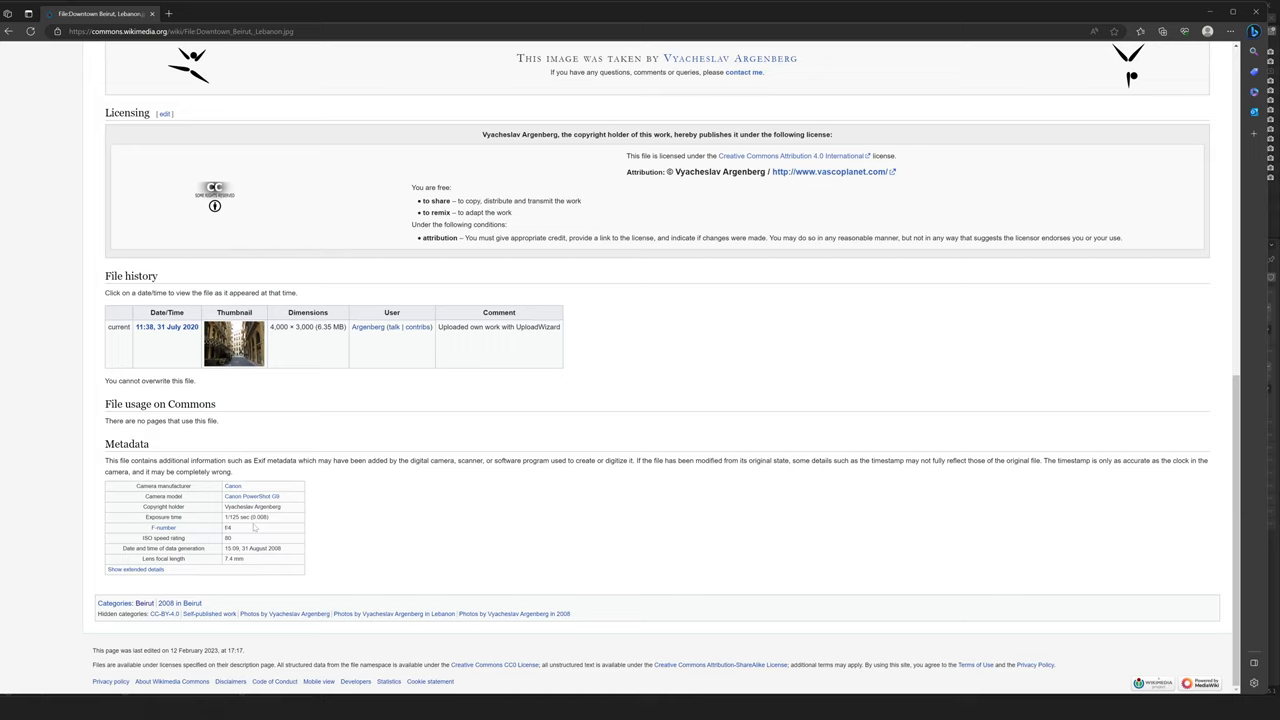
mouse_move(252, 567)
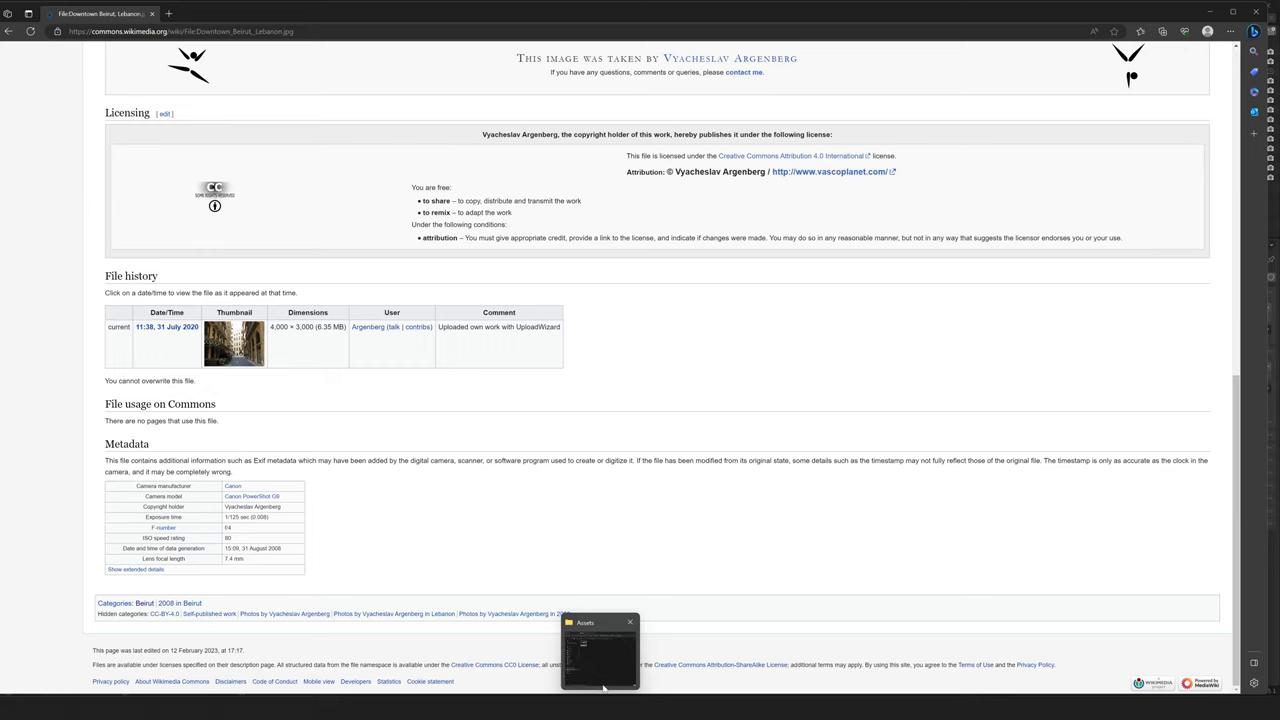
Open Beirut_Bags.jpg in Photos, zoom in twice, then reset to 100%.
left_click(600, 650)
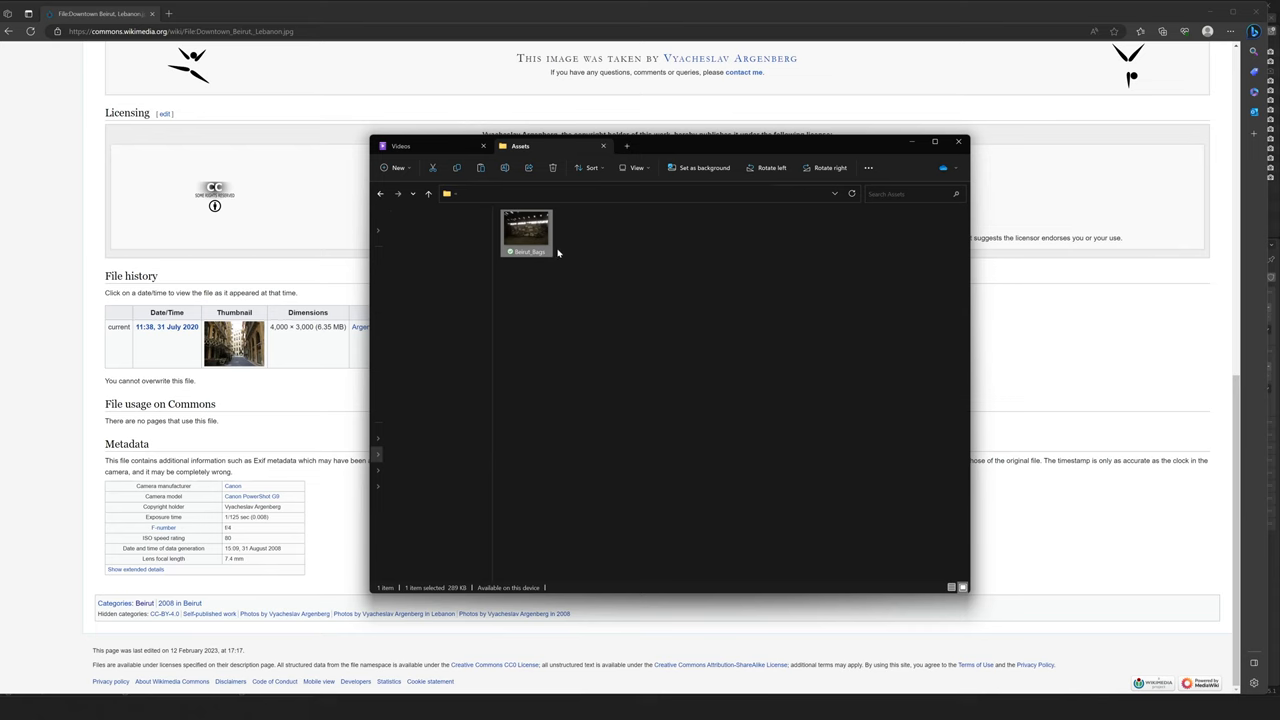
double_click(526, 232)
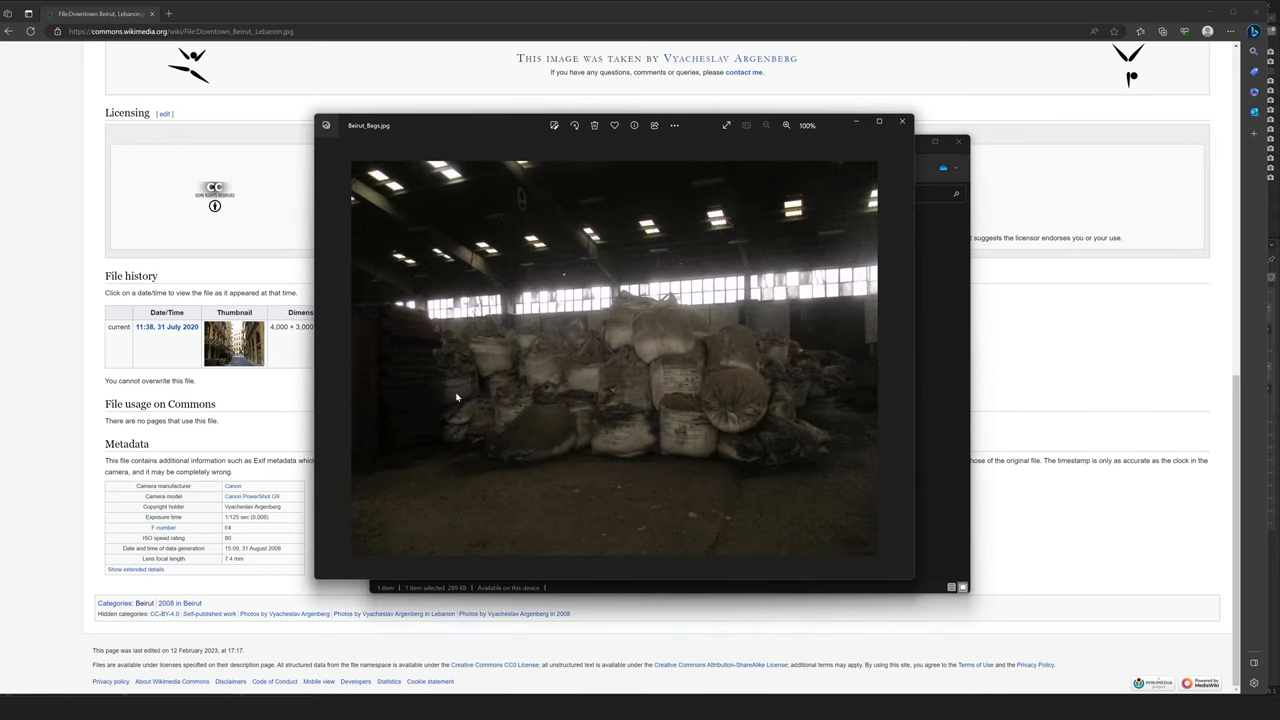
mouse_move(832, 330)
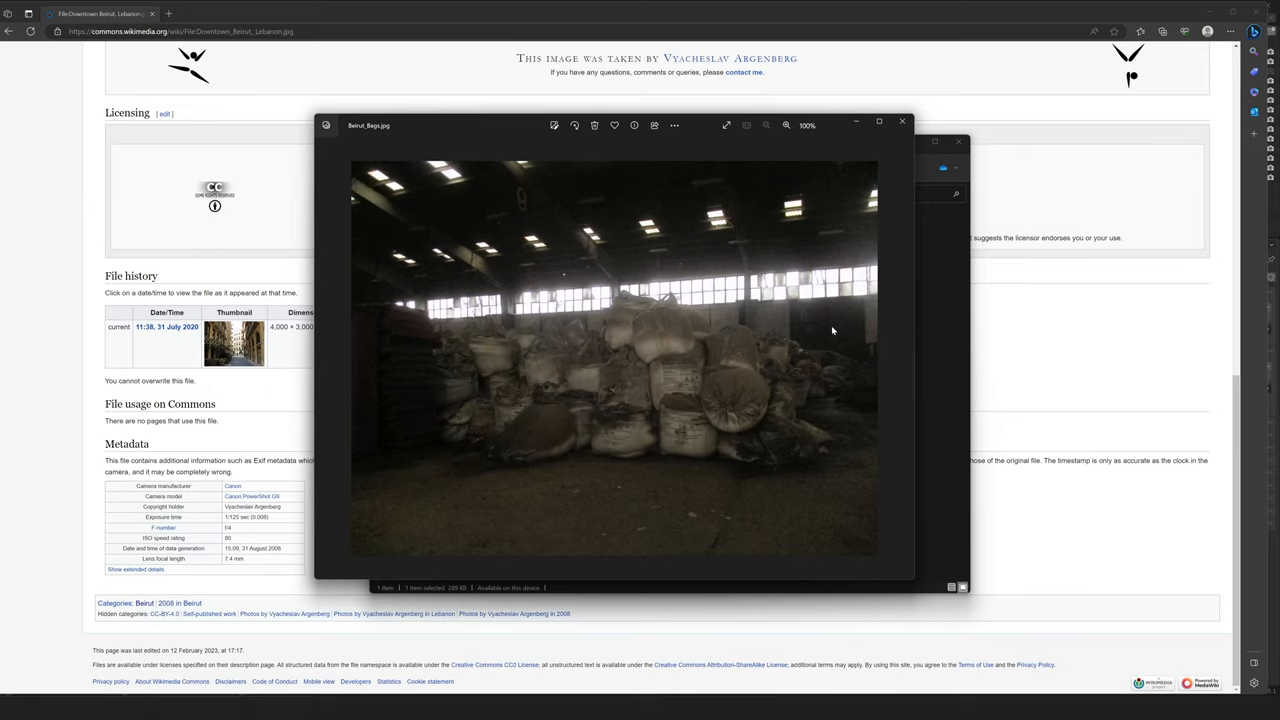
mouse_move(806, 84)
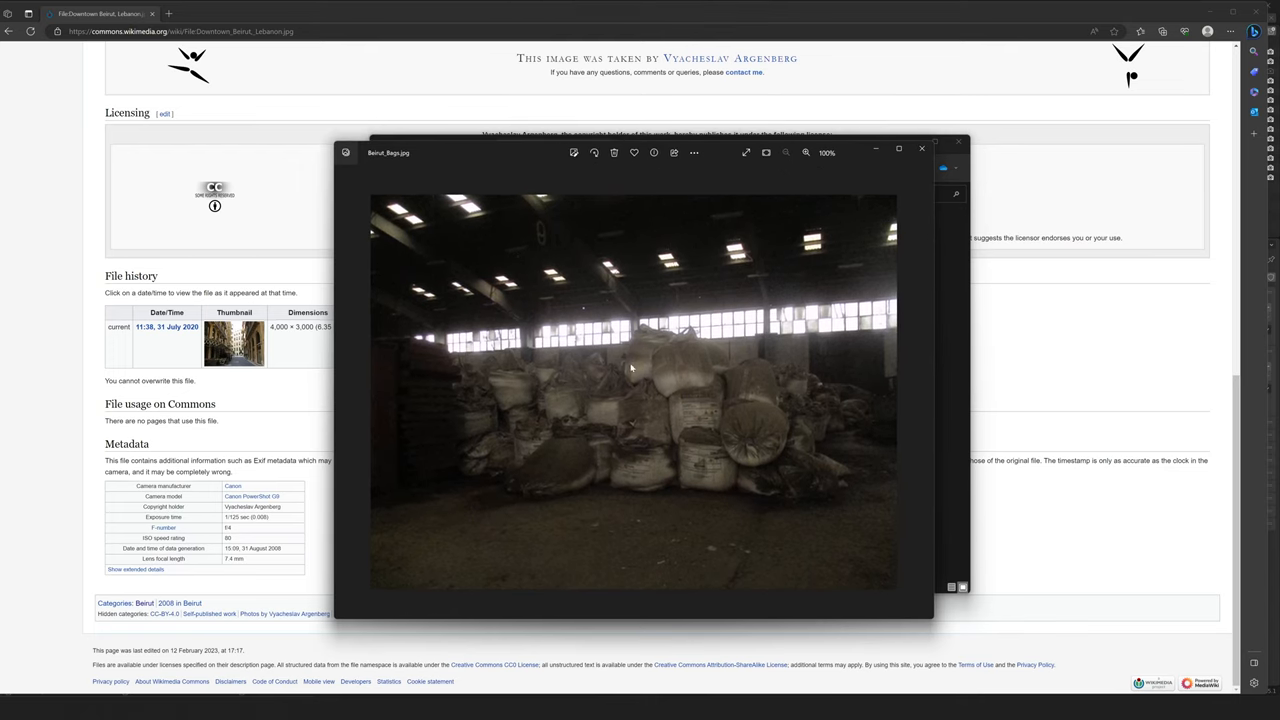
left_click(806, 152)
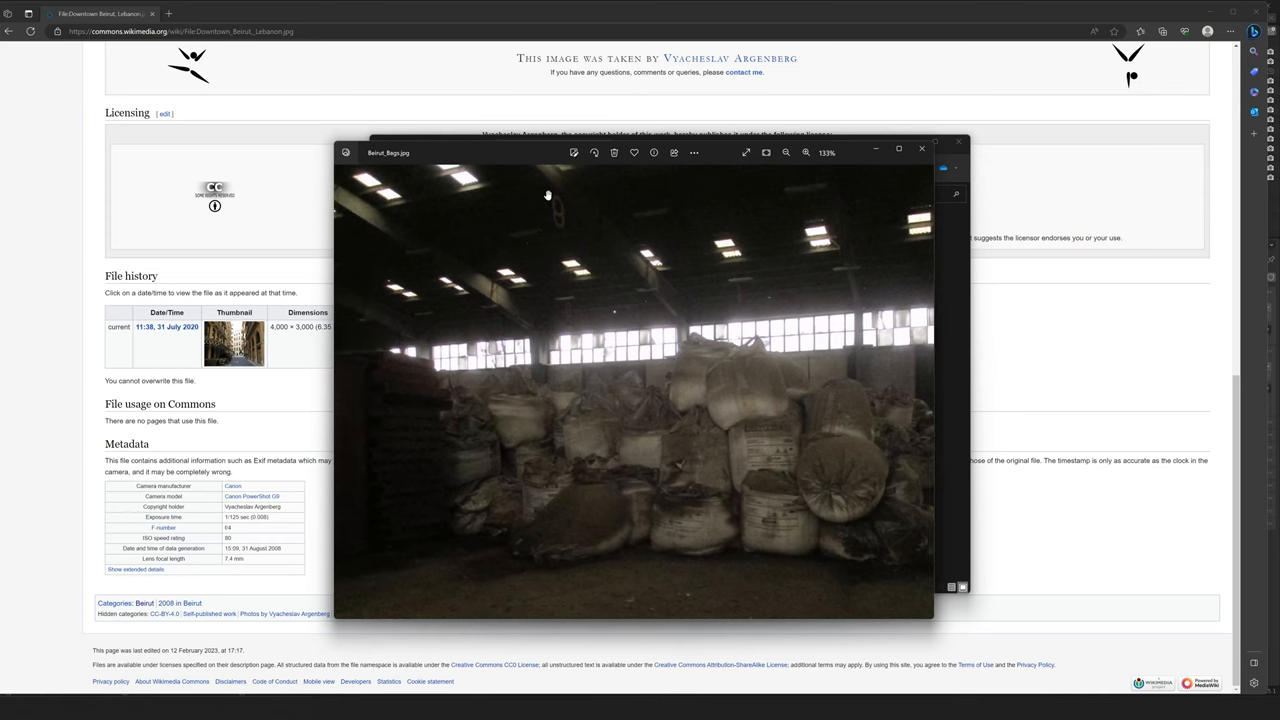
left_click(806, 152)
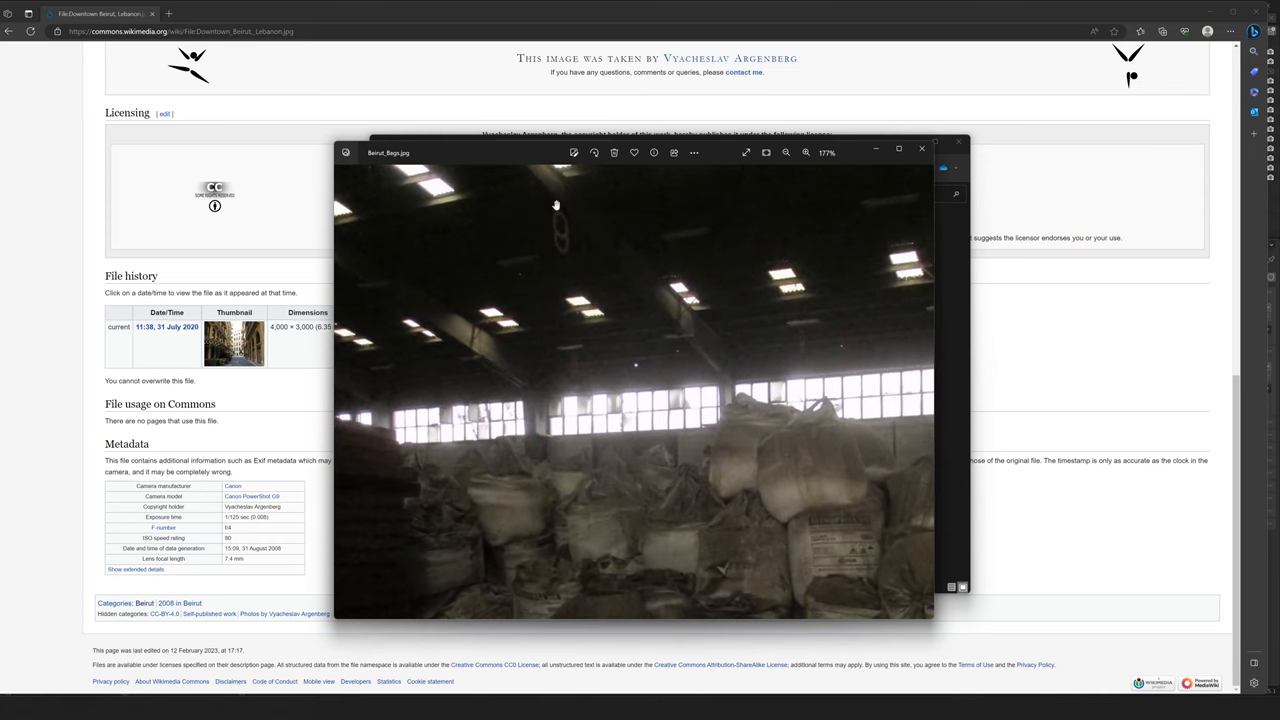
mouse_move(575, 239)
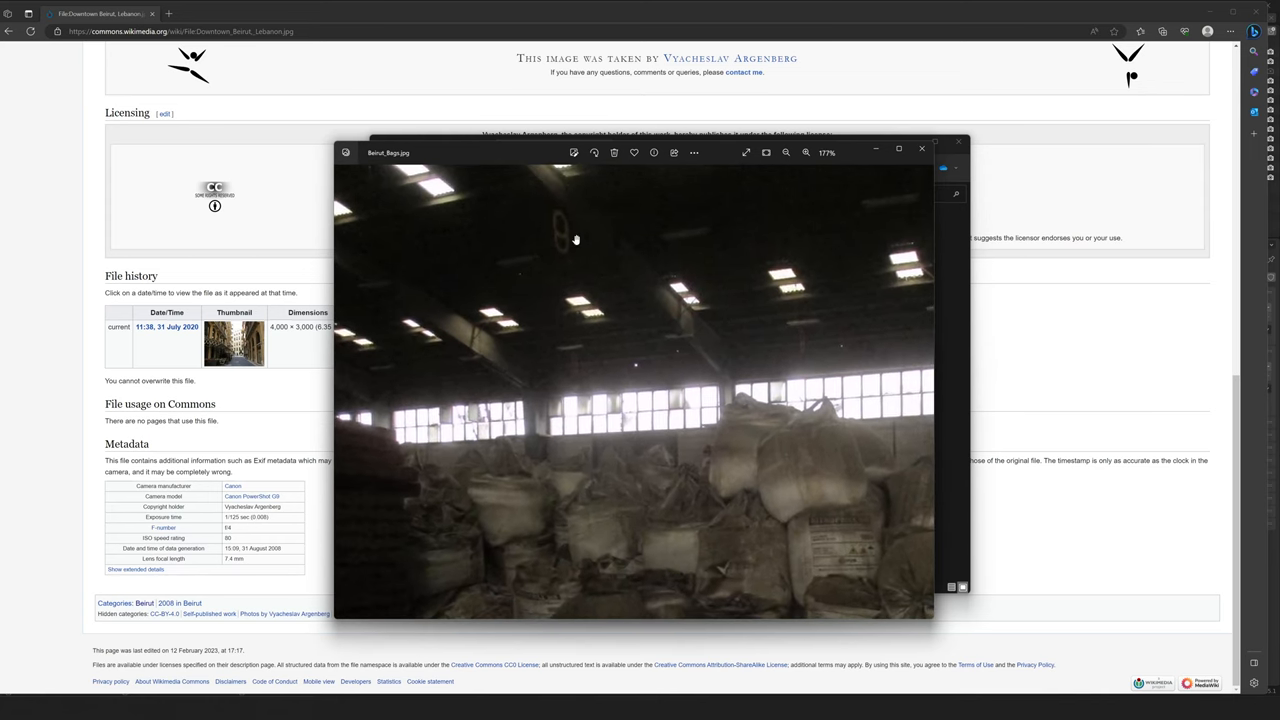
left_click(786, 152)
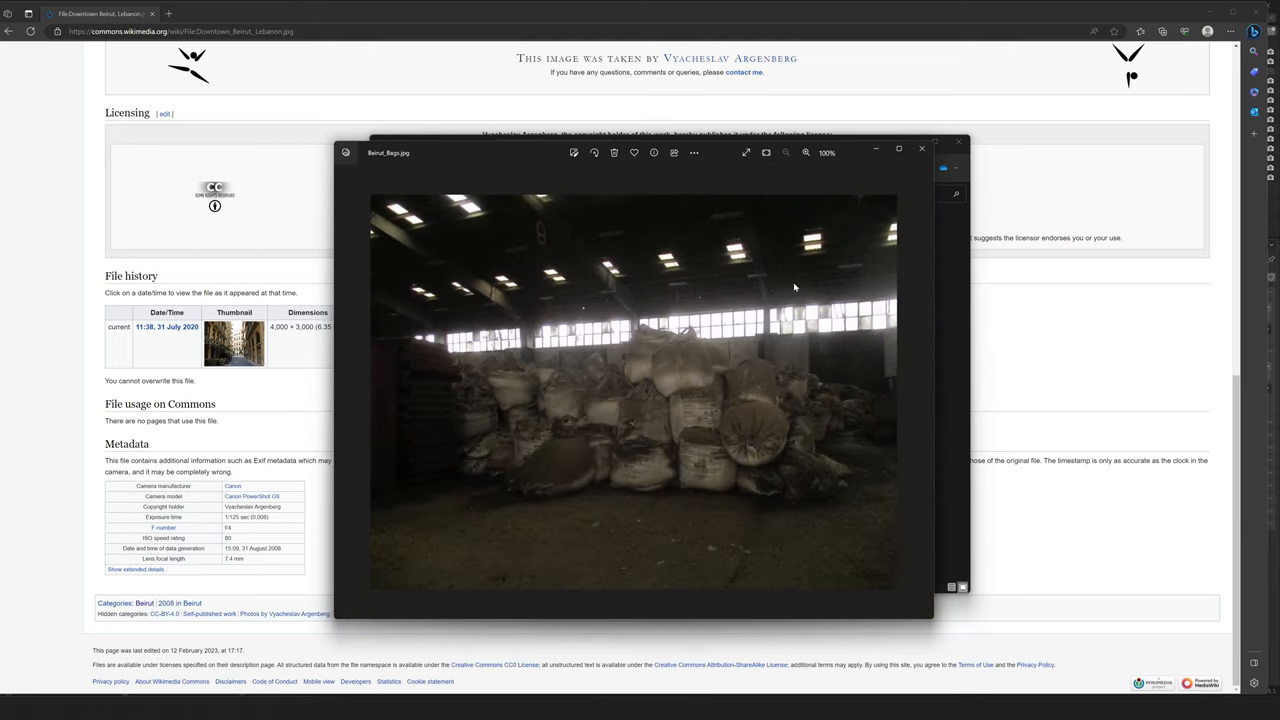
mouse_move(532, 233)
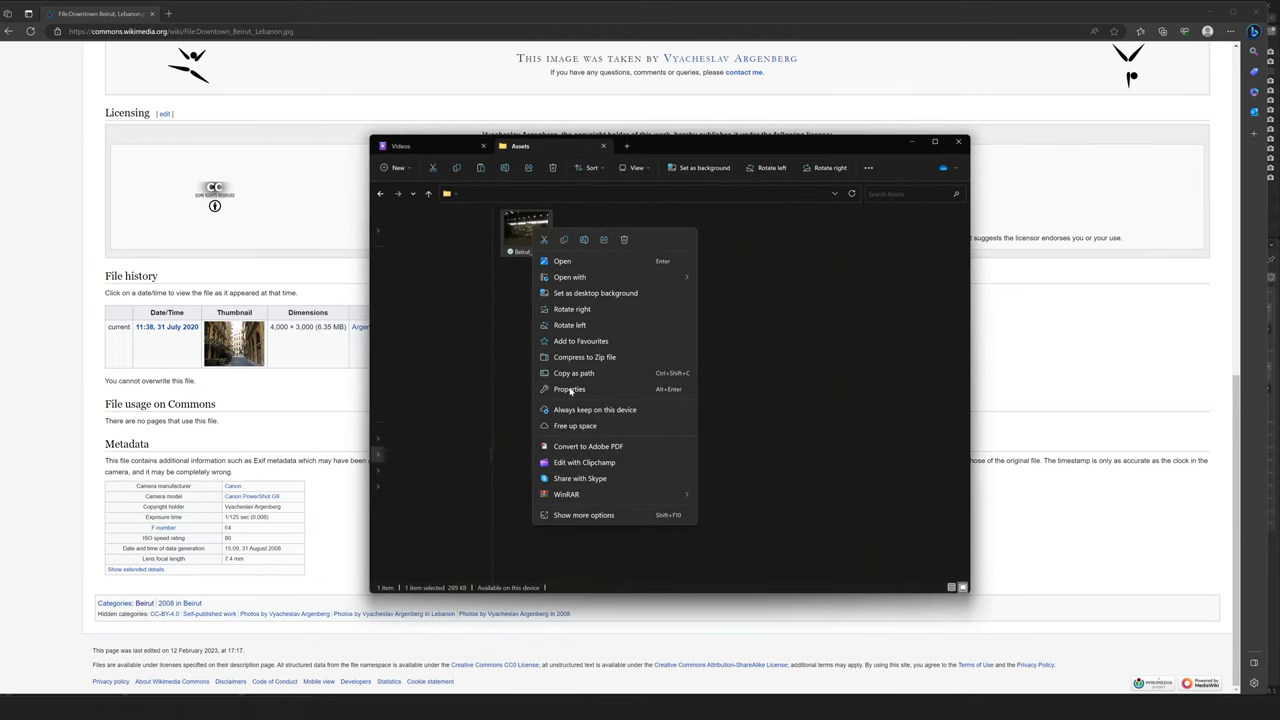
View Beirut_Bags file details showing image dimensions 1579 × 1184 pixels.
left_click(569, 389)
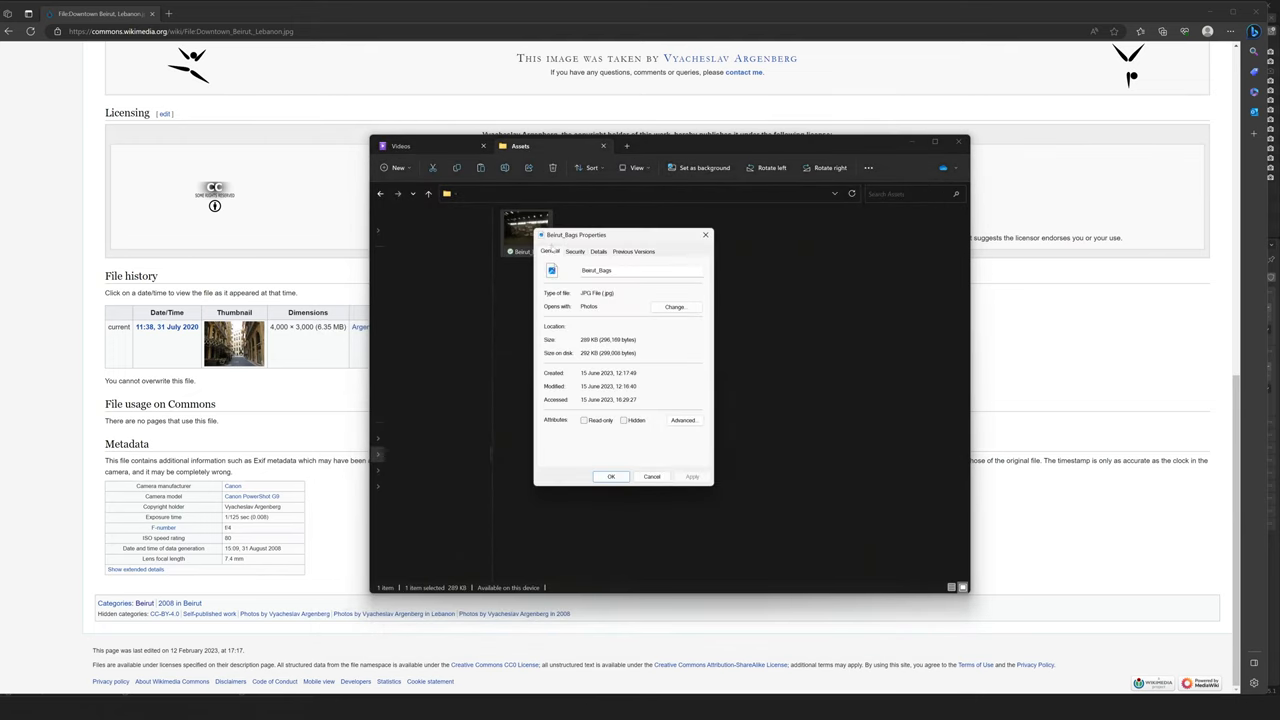
left_click(615, 253)
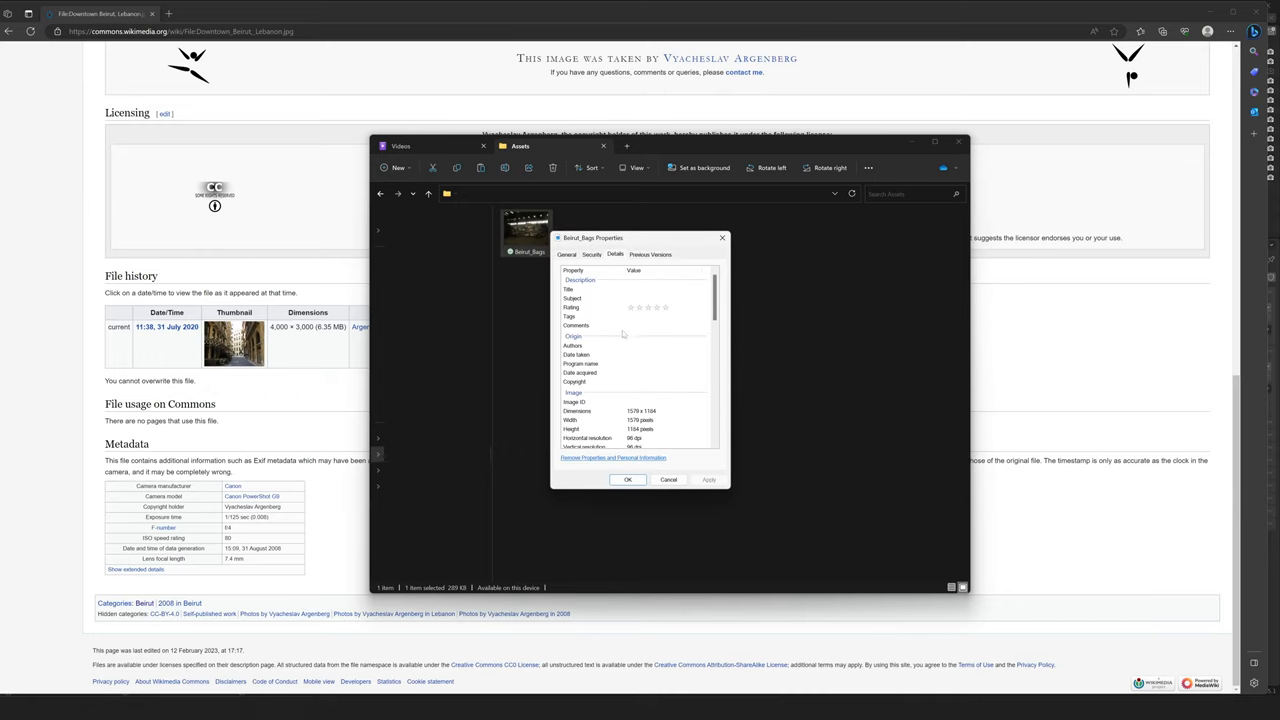
scroll("down", 3)
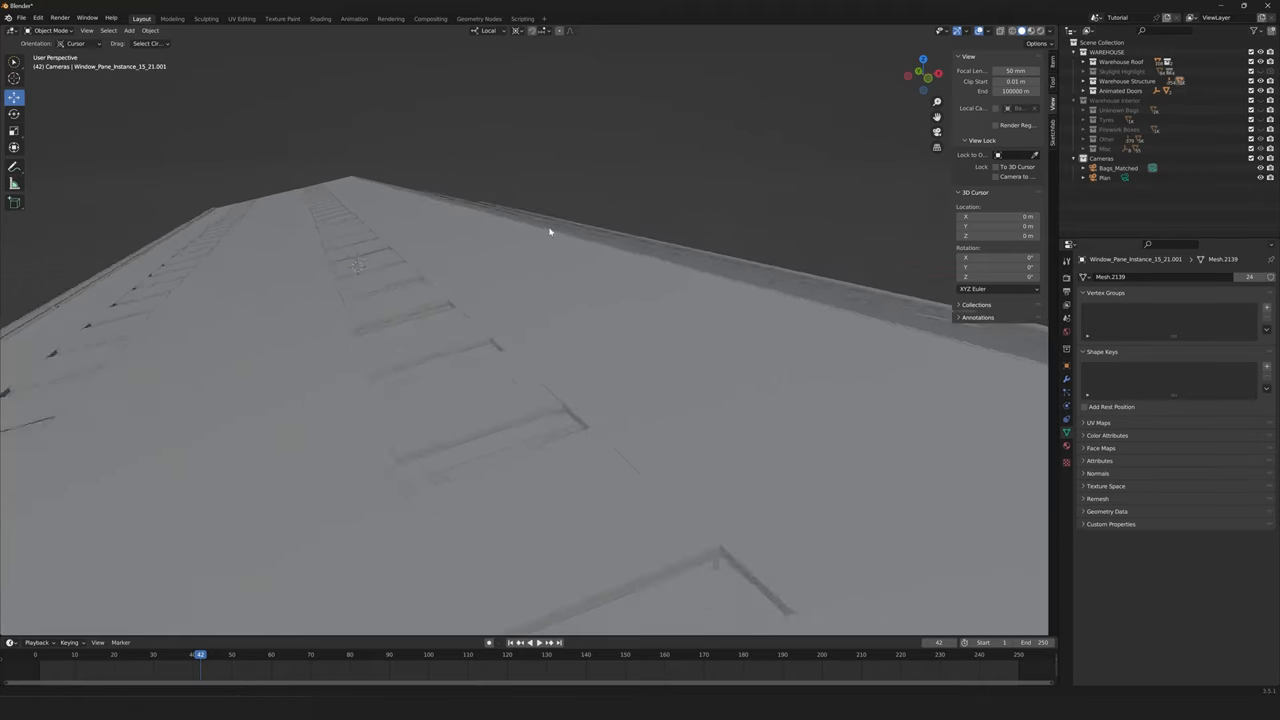
Fly the view down from above the roof into the warehouse interior.
left_click_drag(548, 231, 440, 136)
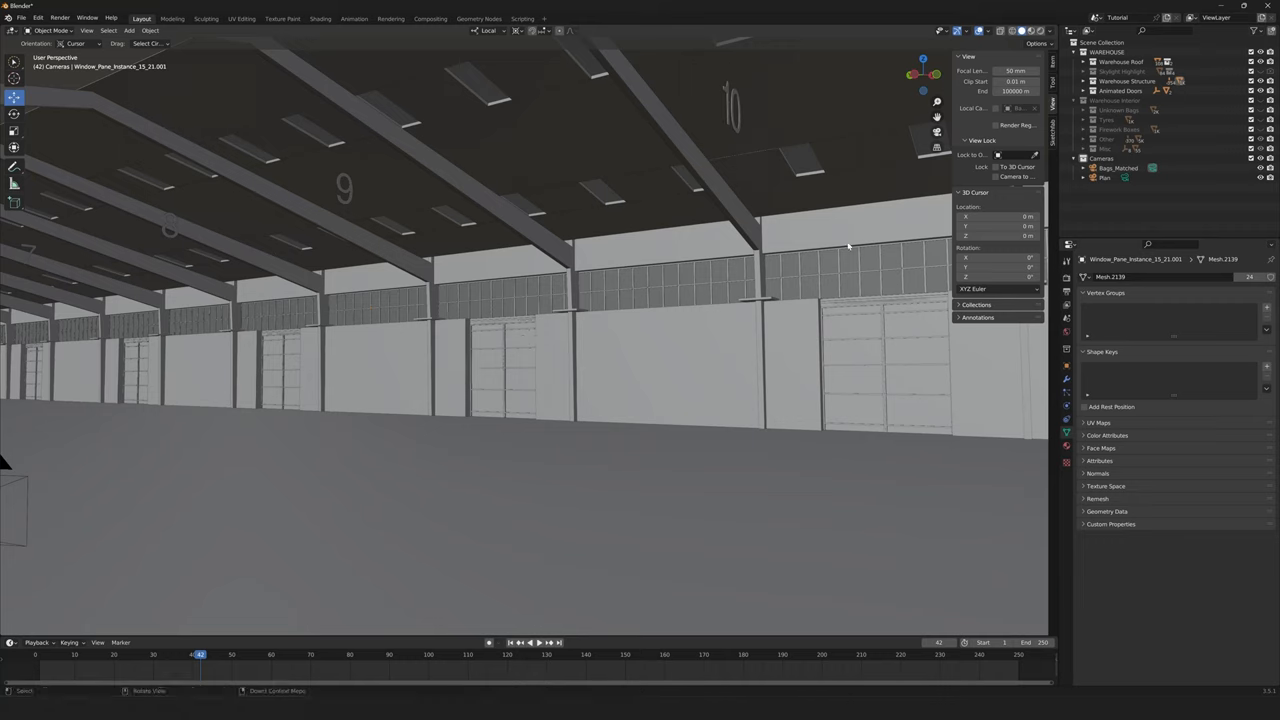
Make Cameras the active collection and add a camera aligned to the view.
left_click(1103, 158)
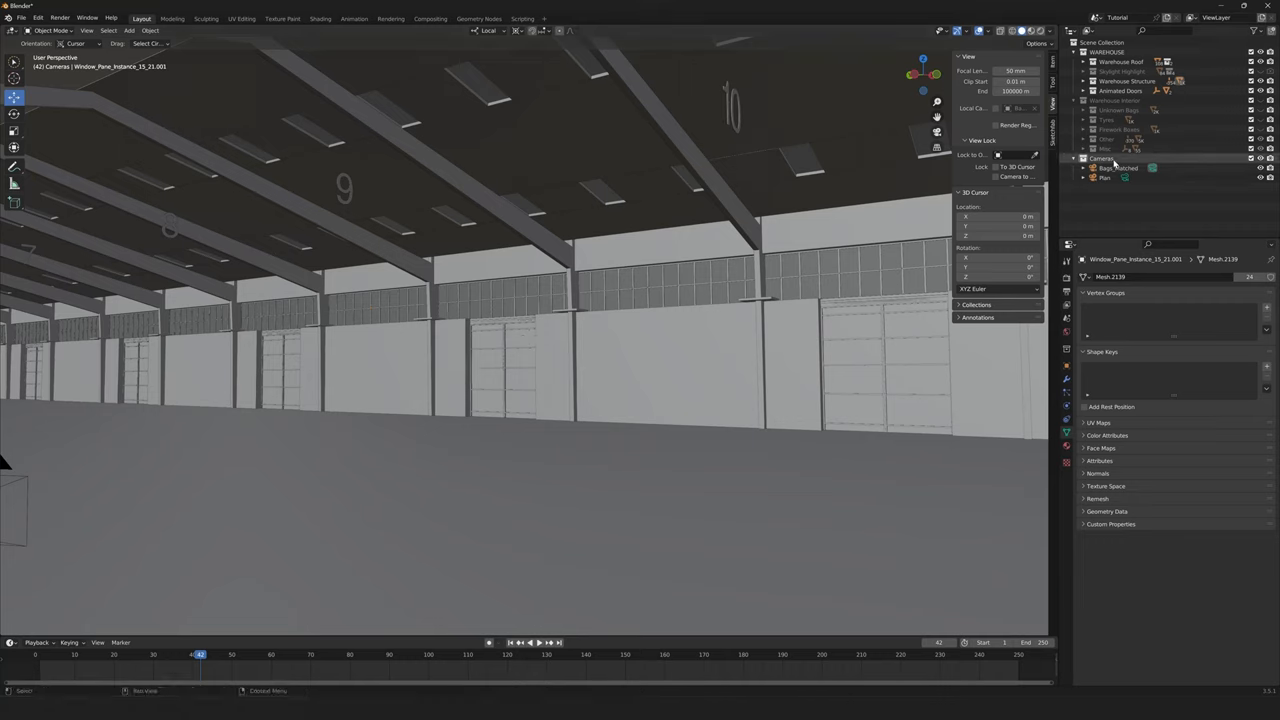
left_click(129, 30)
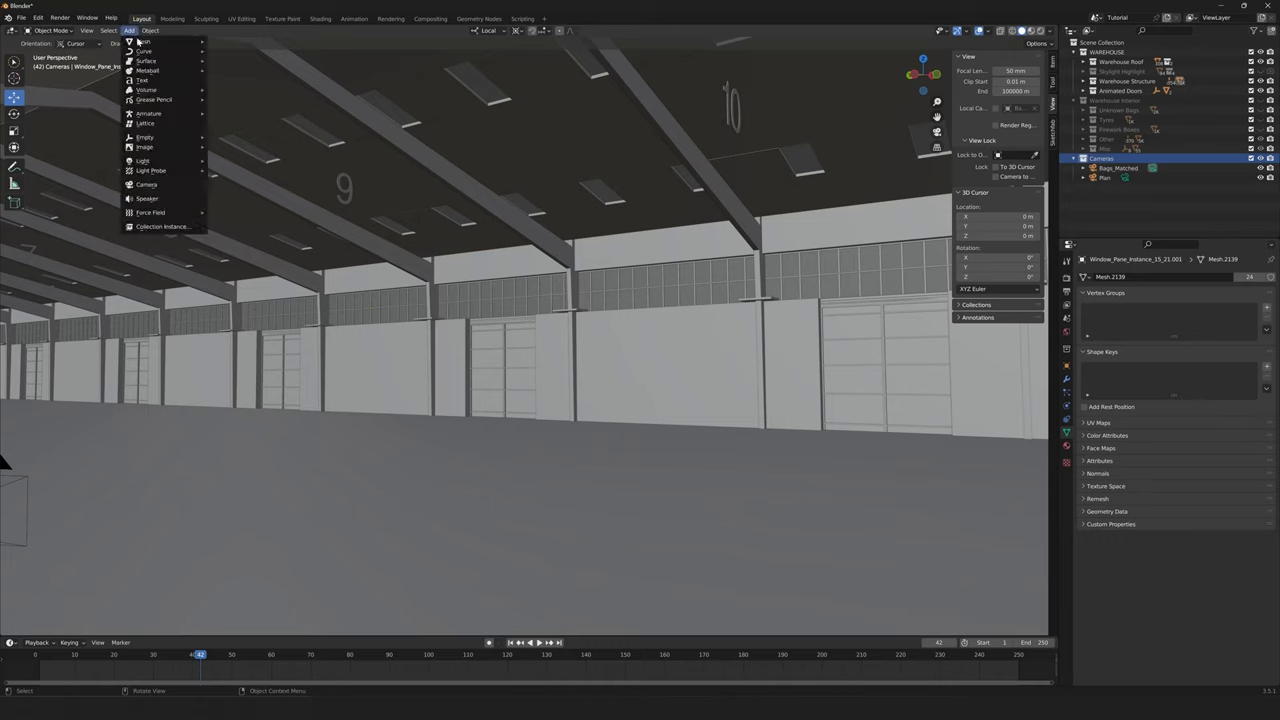
left_click(146, 184)
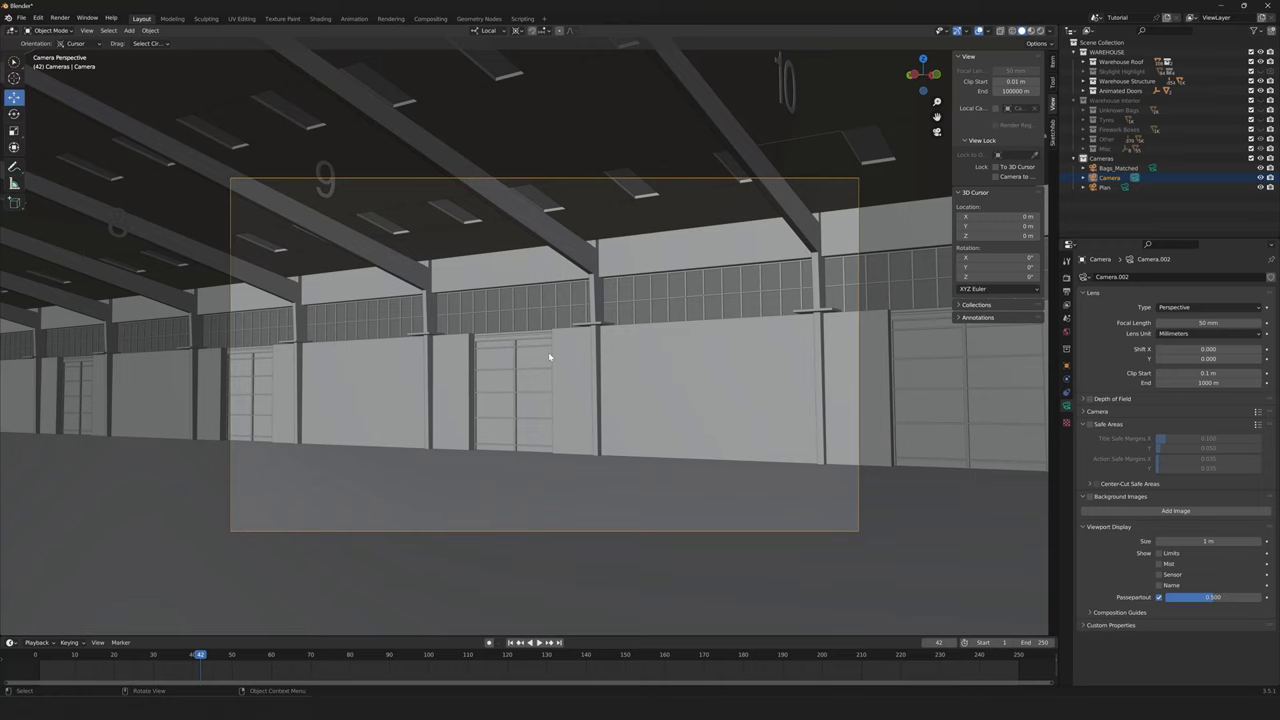
mouse_move(552, 310)
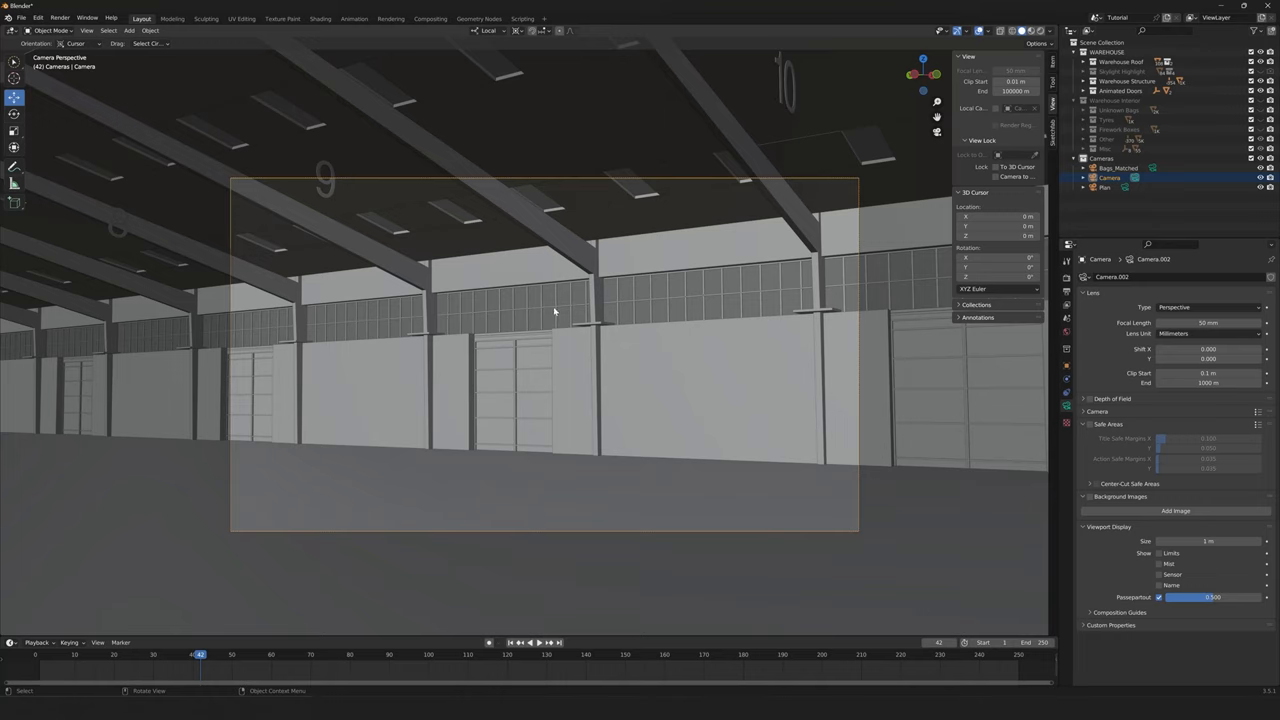
mouse_move(767, 463)
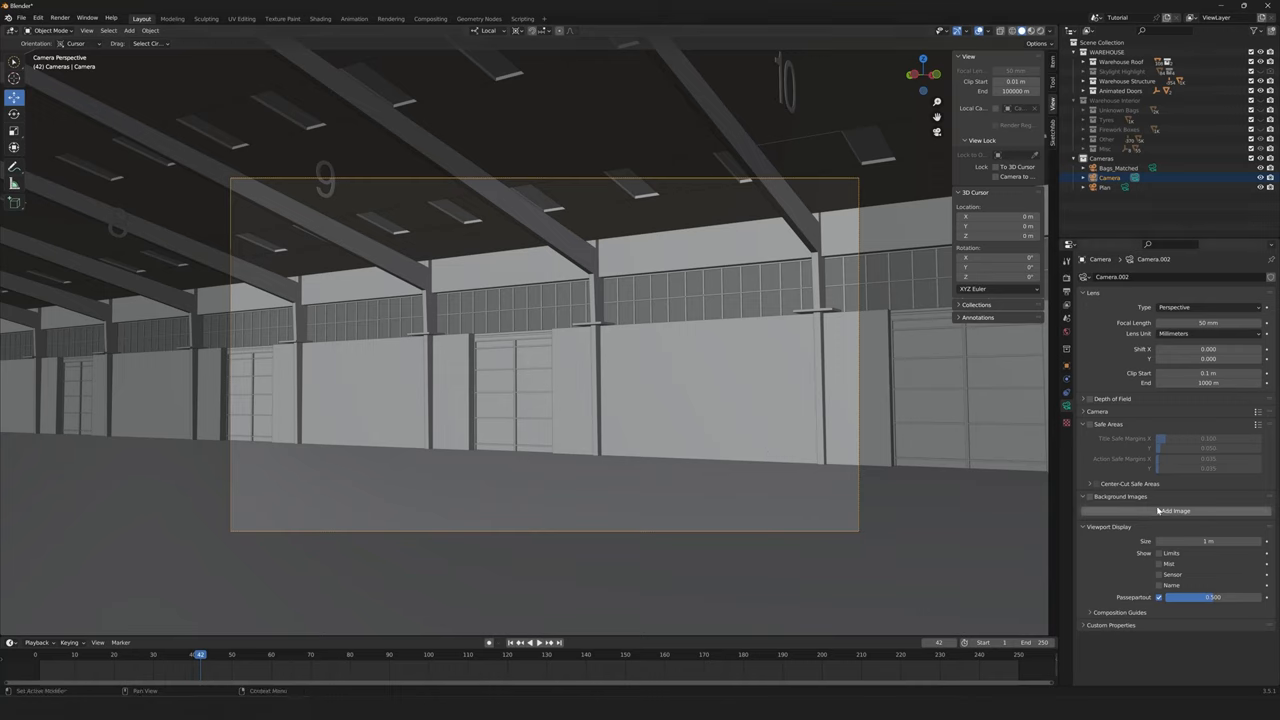
mouse_move(1158, 513)
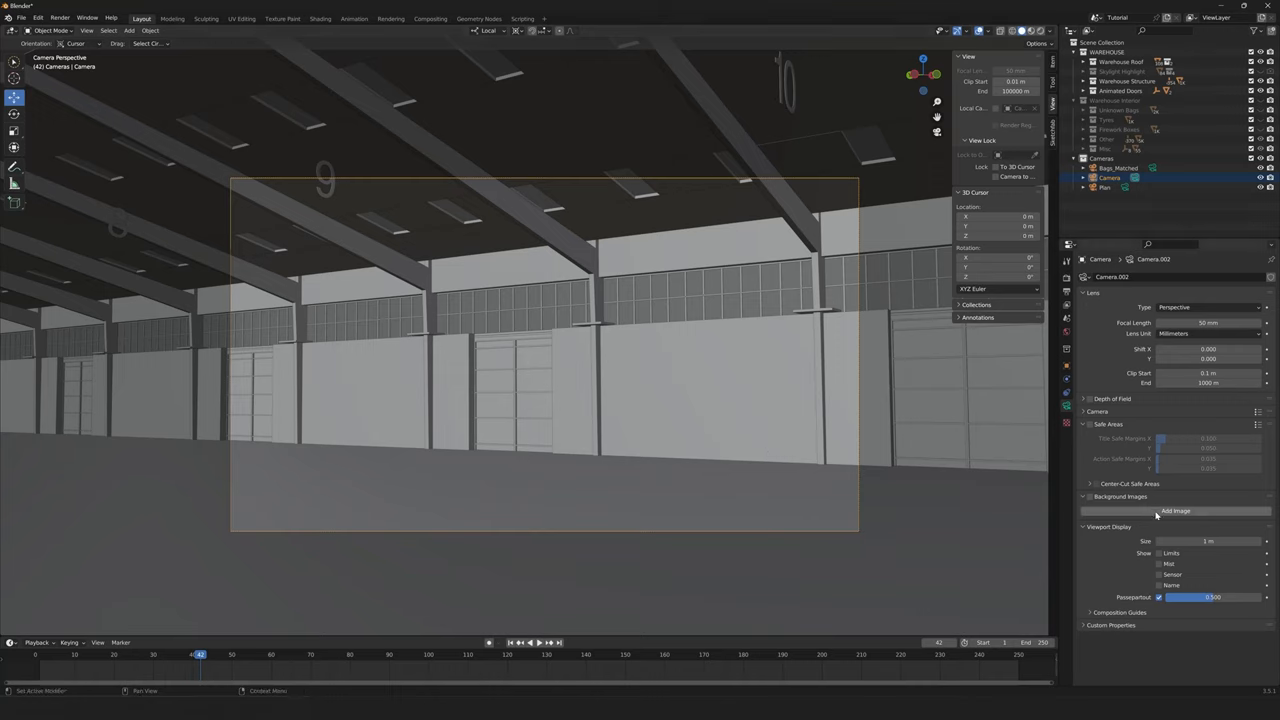
Add Beirut_Bags.jpg as the camera's background image.
left_click(1175, 510)
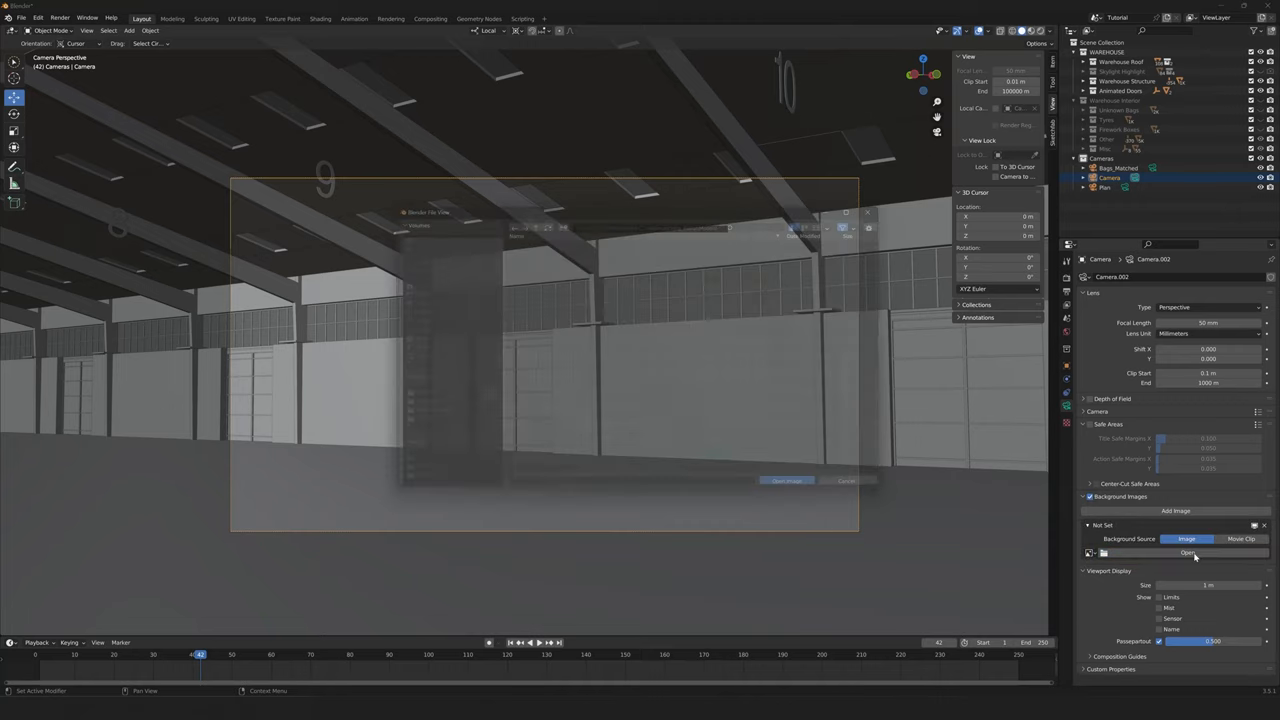
left_click(1187, 552)
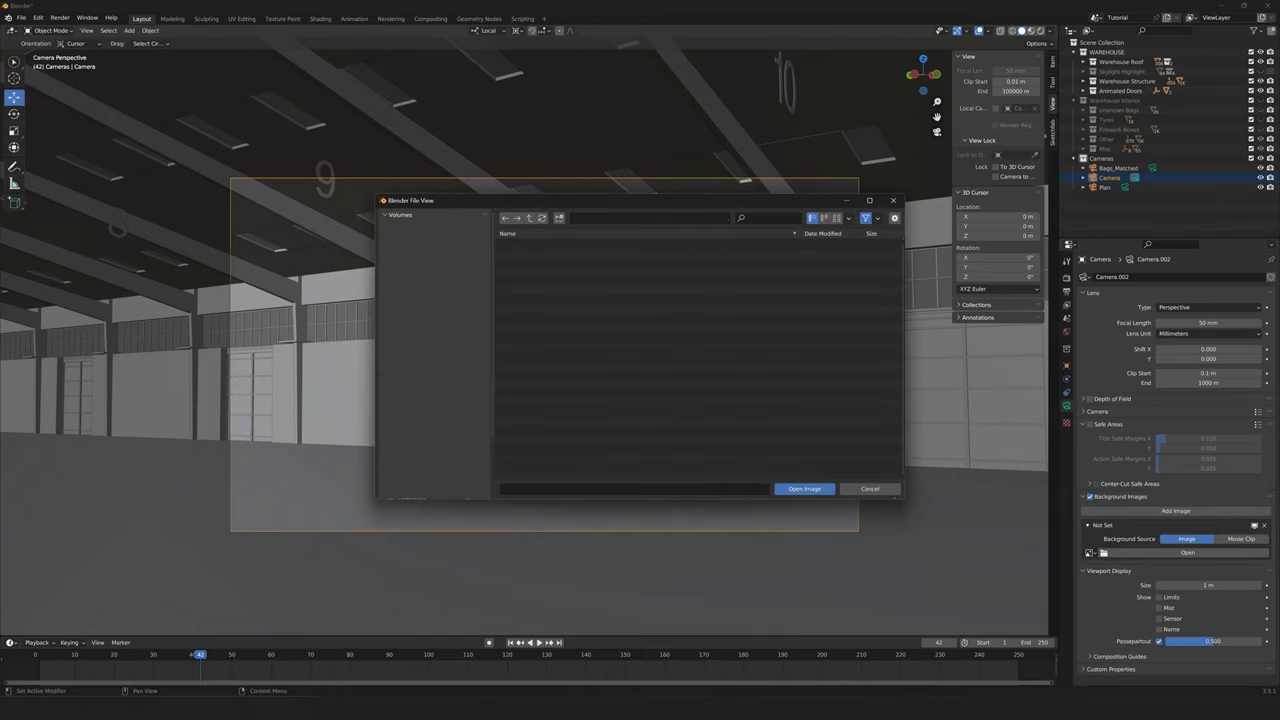
left_click(530, 244)
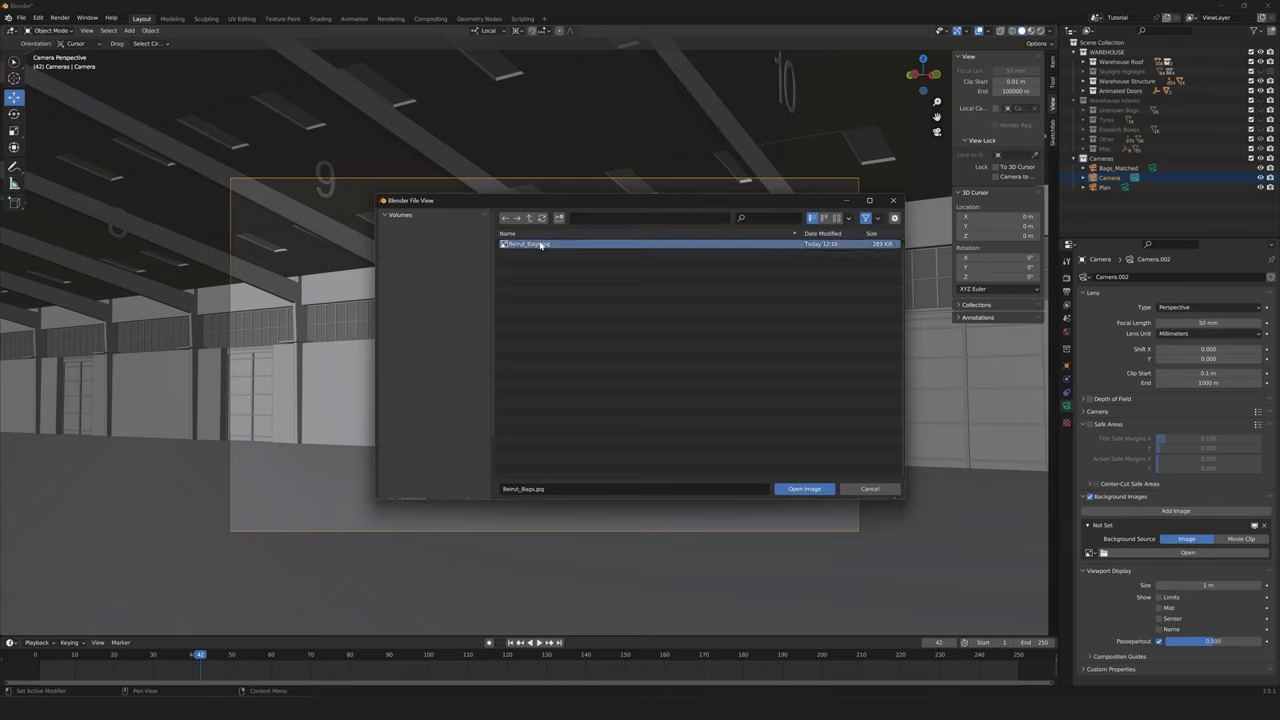
left_click(804, 489)
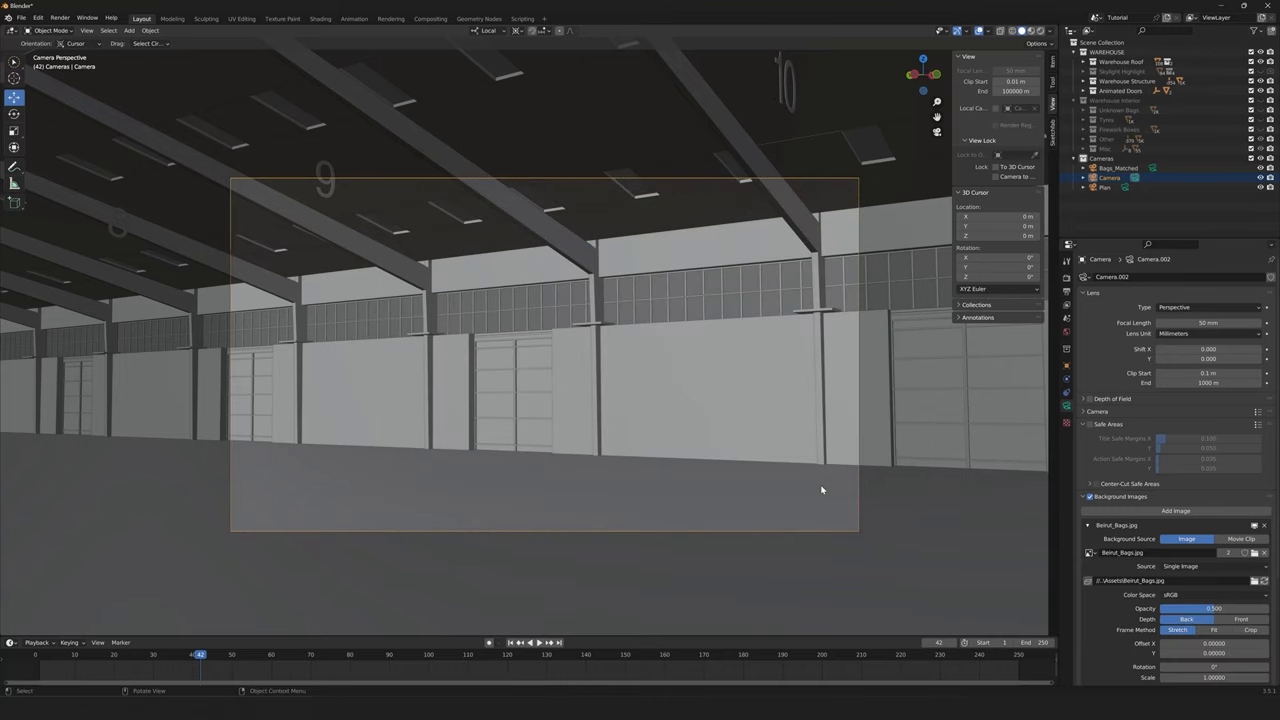
Make the background photo semi-transparent at 0.6 opacity and show camera transform values.
scroll("down", 3)
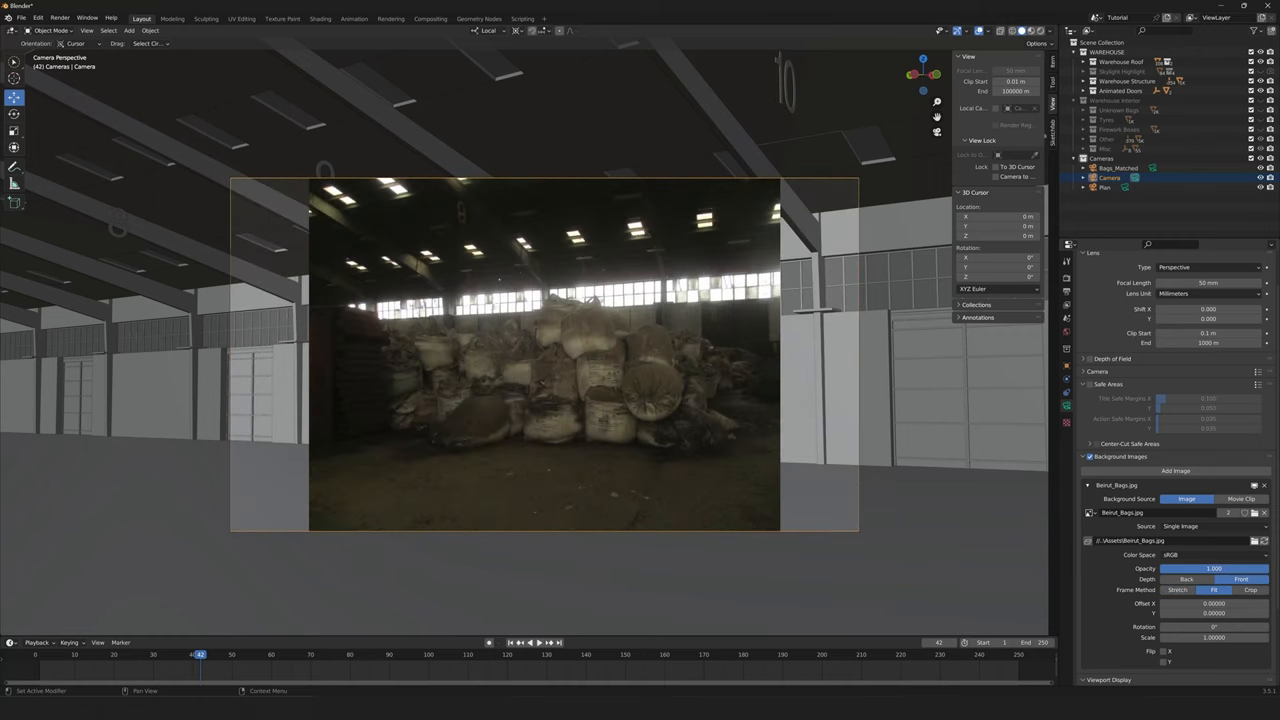
left_click_drag(1230, 568, 1210, 568)
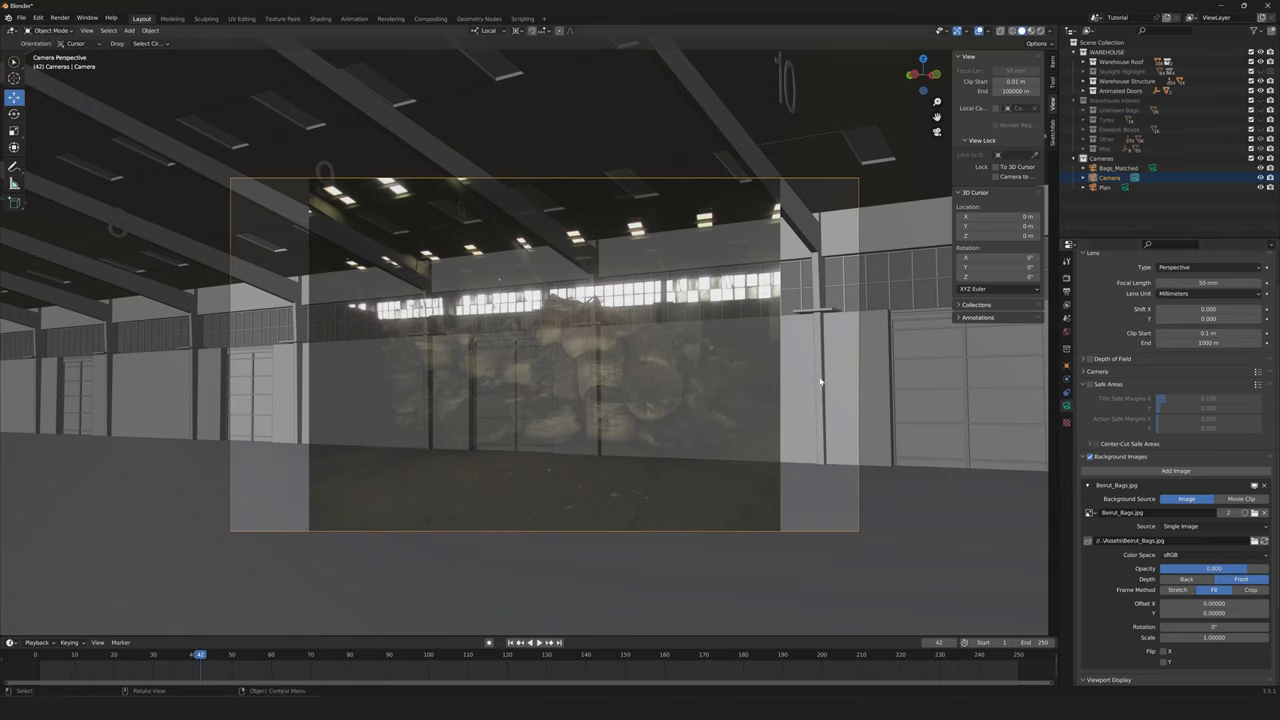
mouse_move(753, 407)
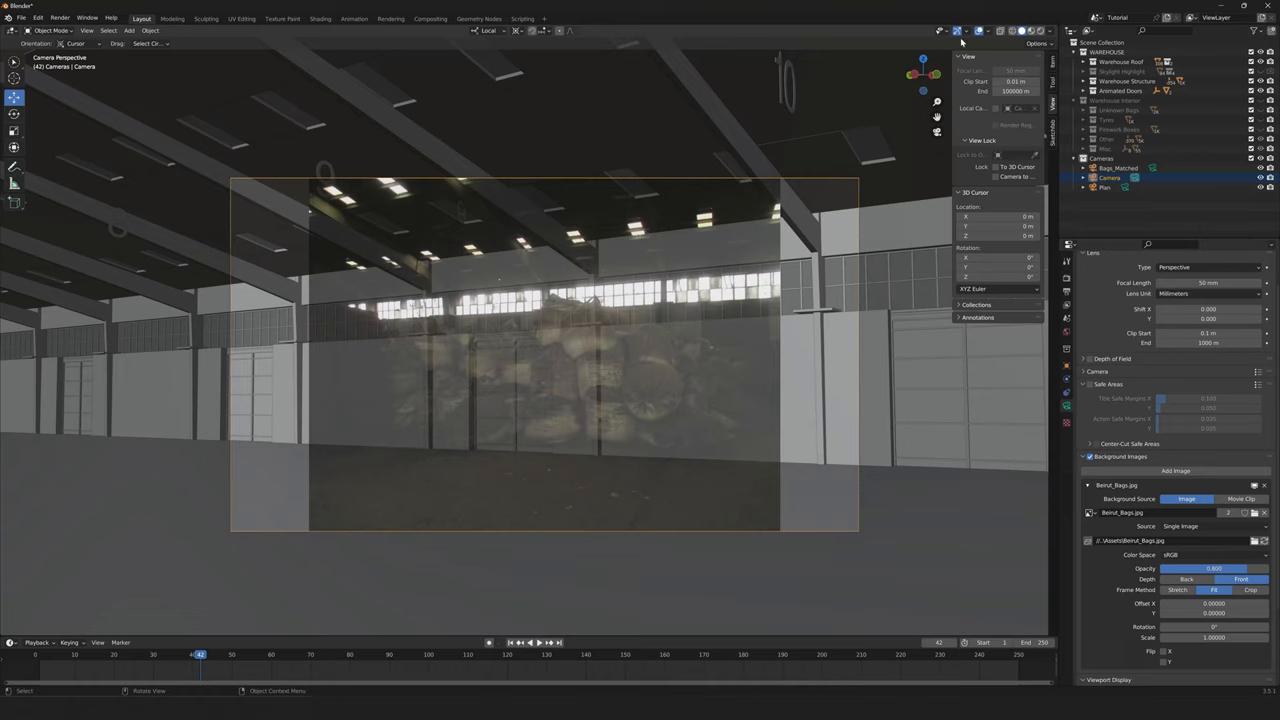
mouse_move(981, 30)
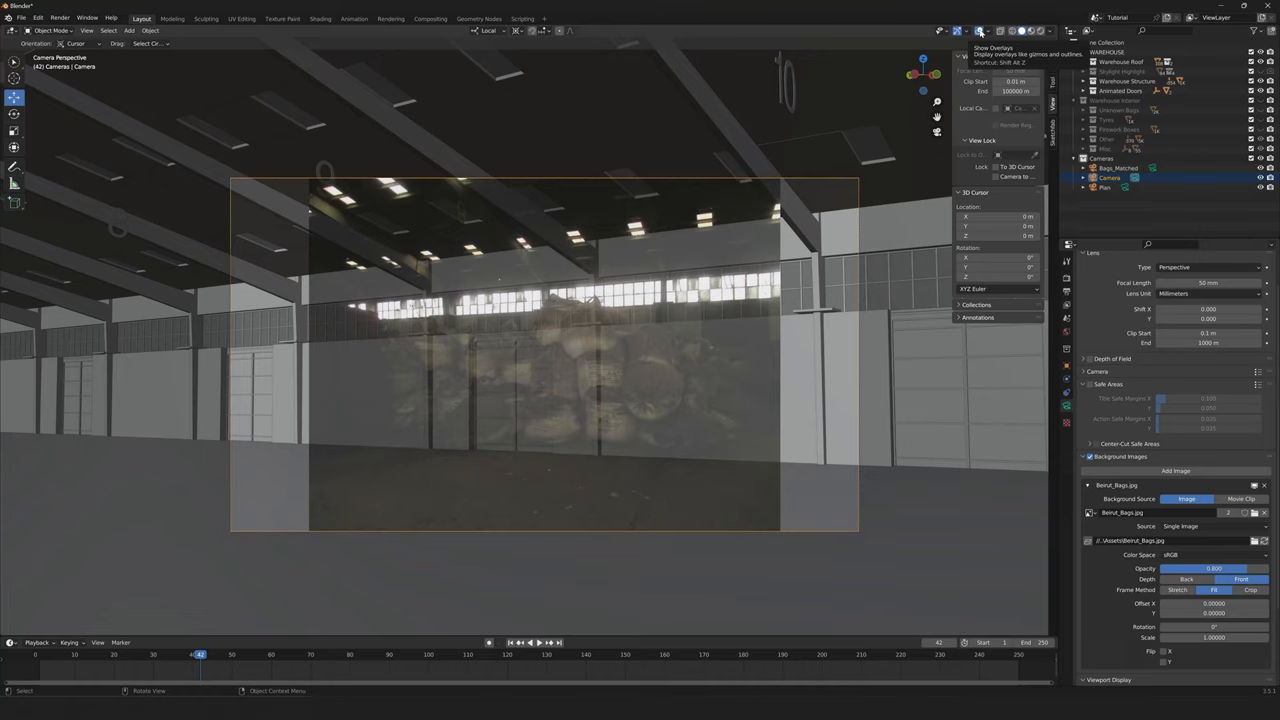
left_click(981, 30)
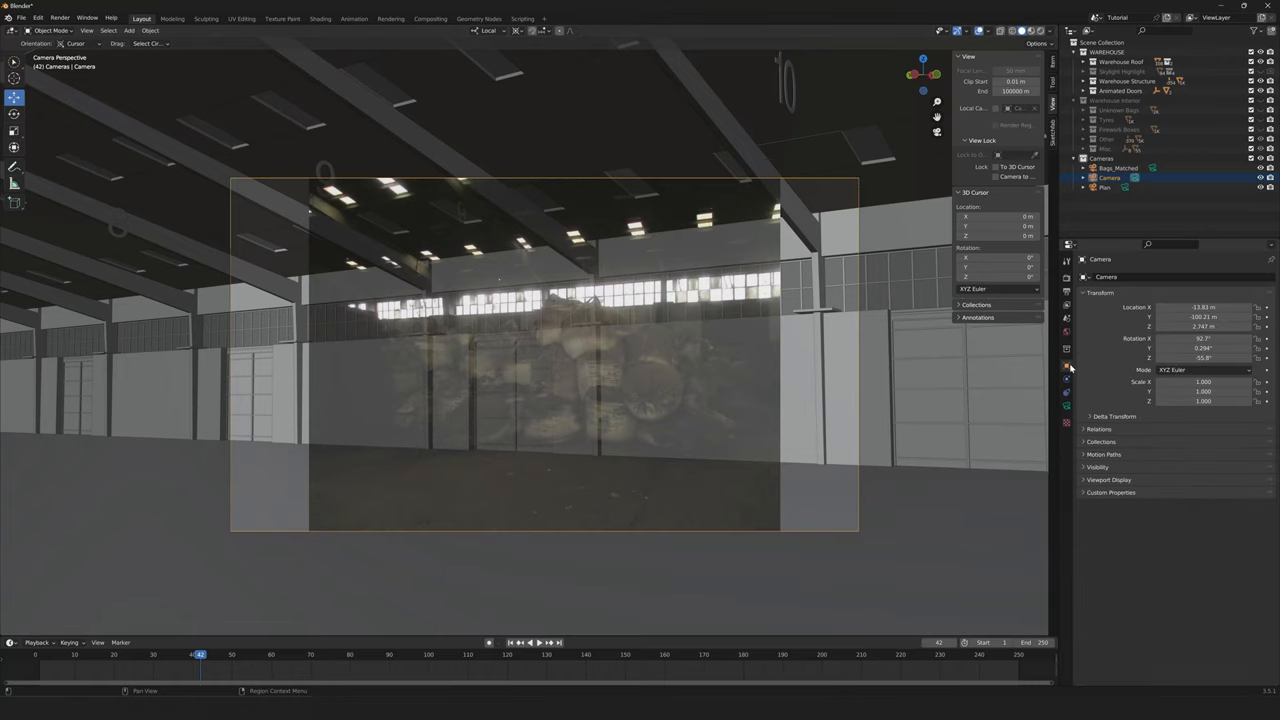
mouse_move(884, 403)
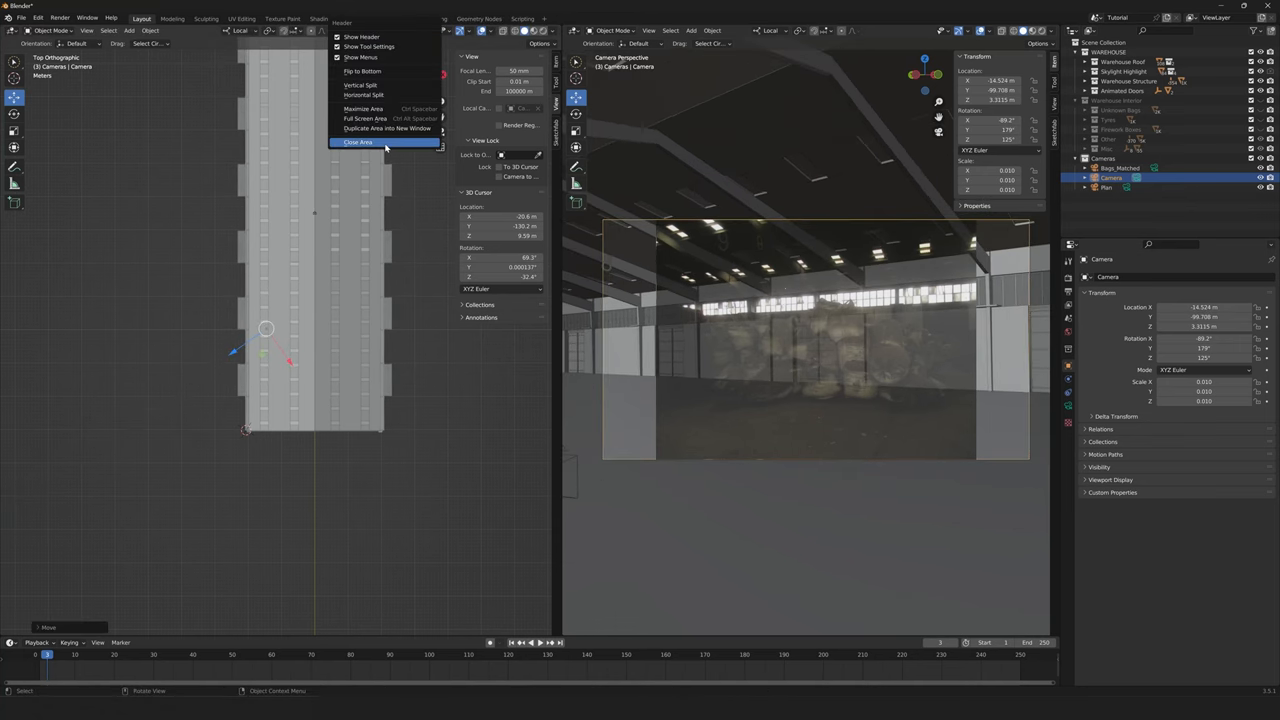
Close the top-down split view and move the camera lower and back to about 1.9 m.
left_click(357, 142)
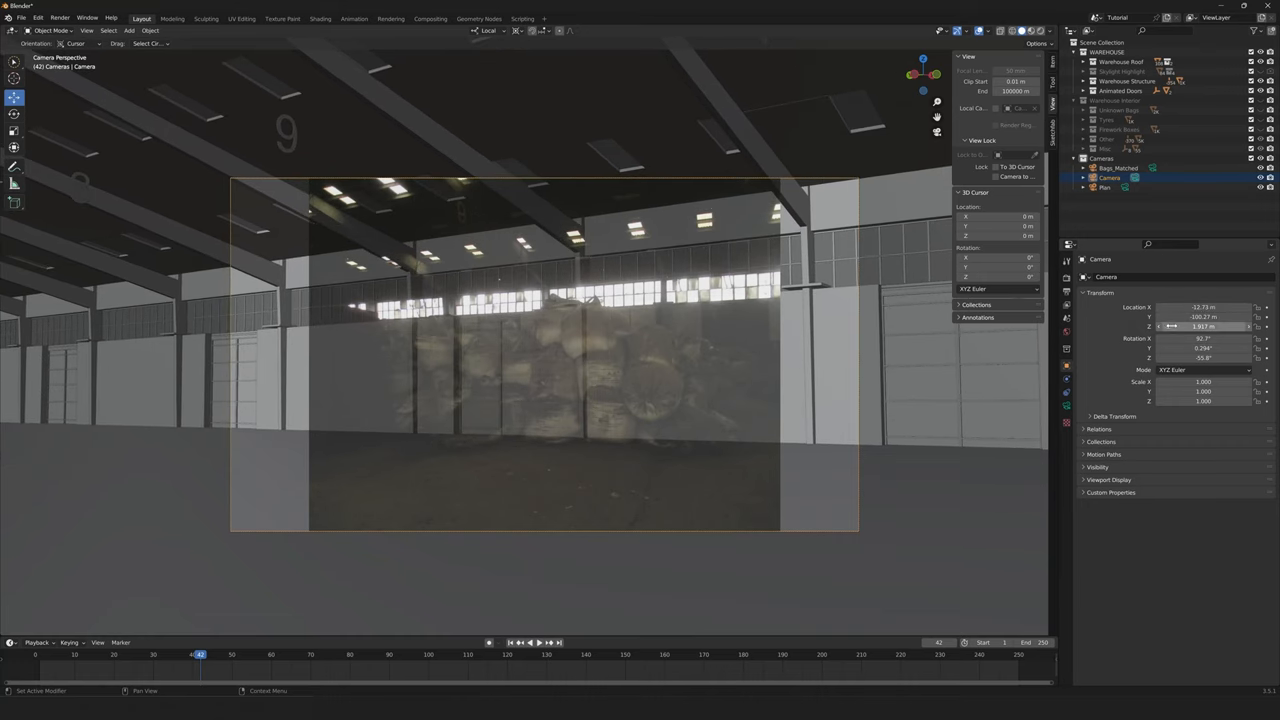
left_click_drag(1200, 317, 1160, 317)
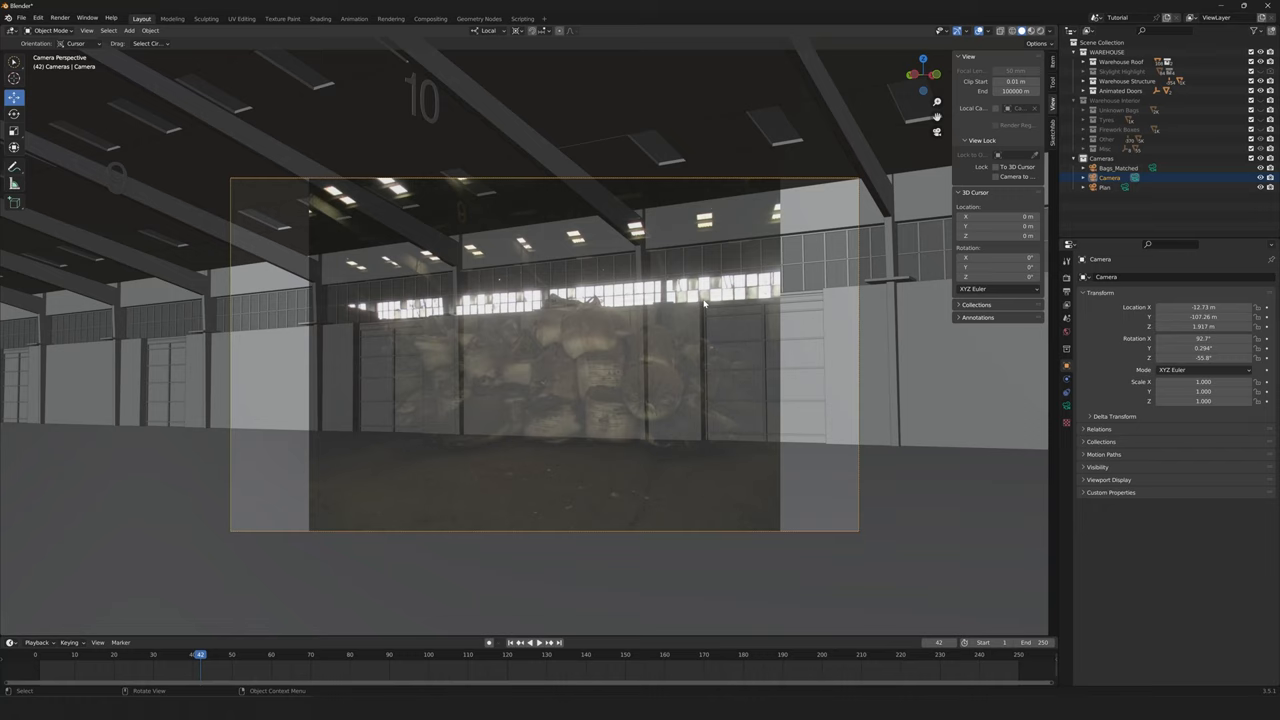
Place the 3D cursor on the bag pile, set focal length 31 mm, and rotate the camera.
right_click(703, 305)
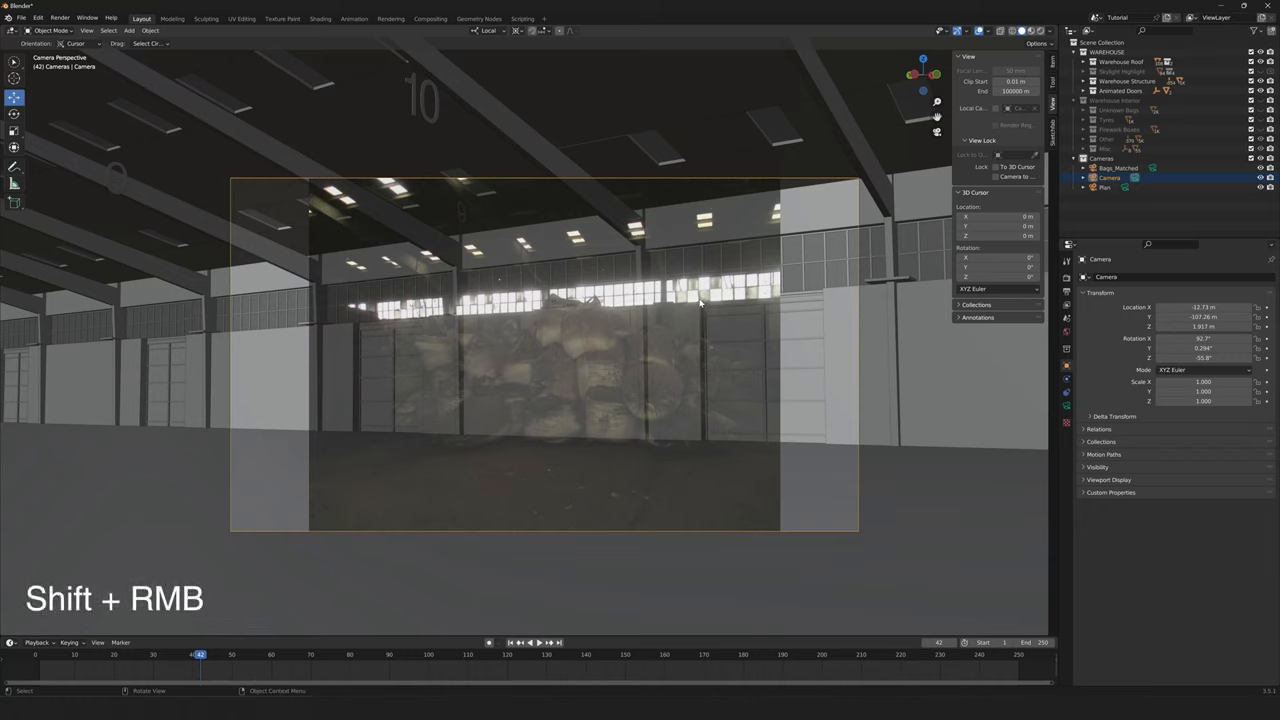
right_click(700, 302)
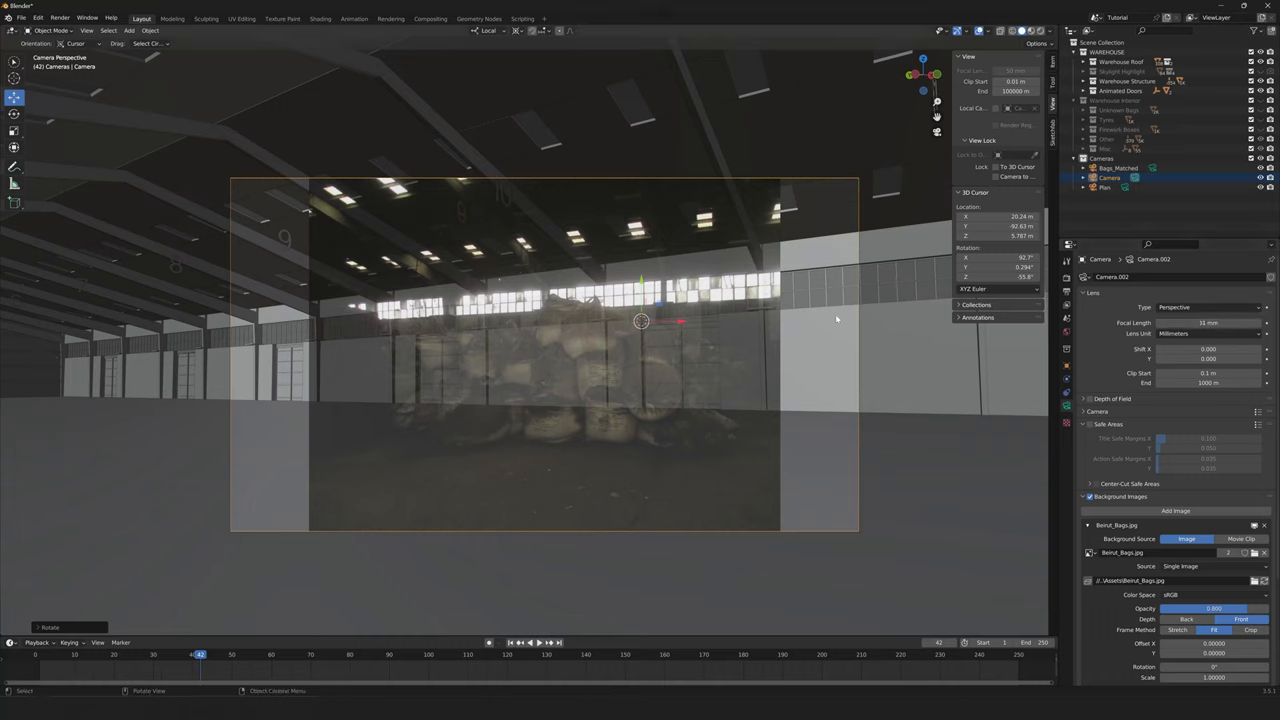
left_click(14, 113)
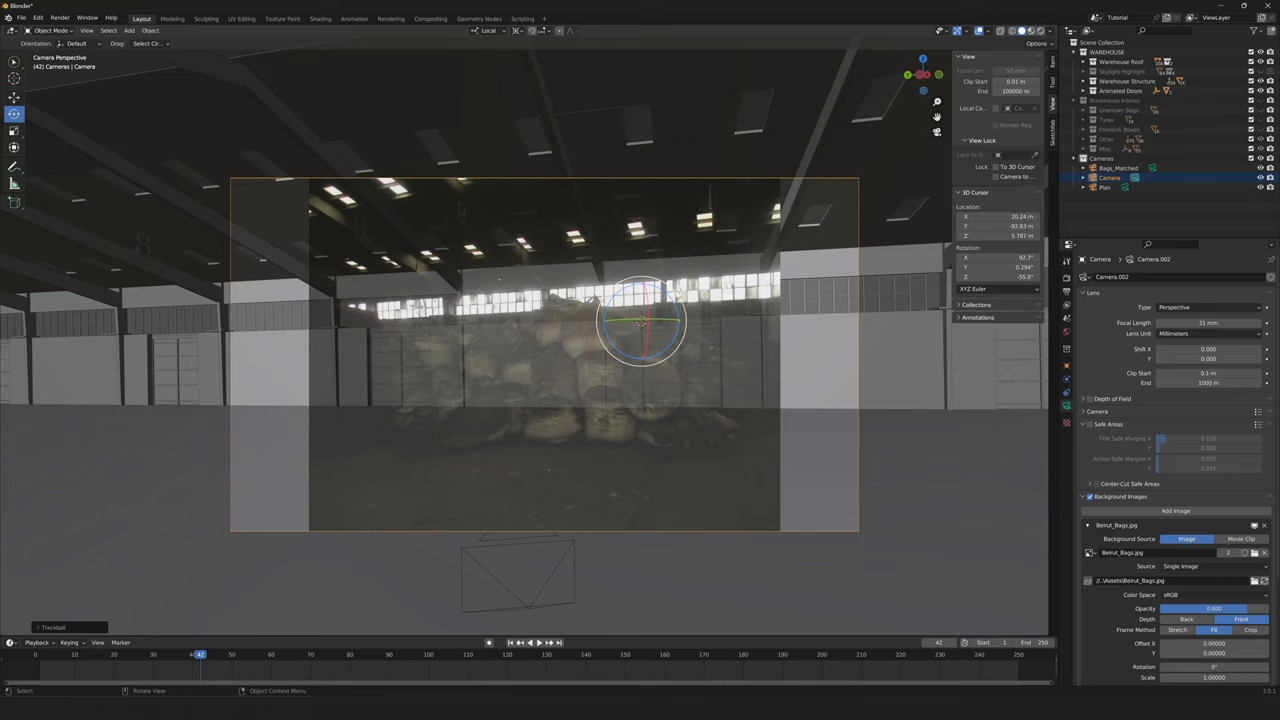
key("r")
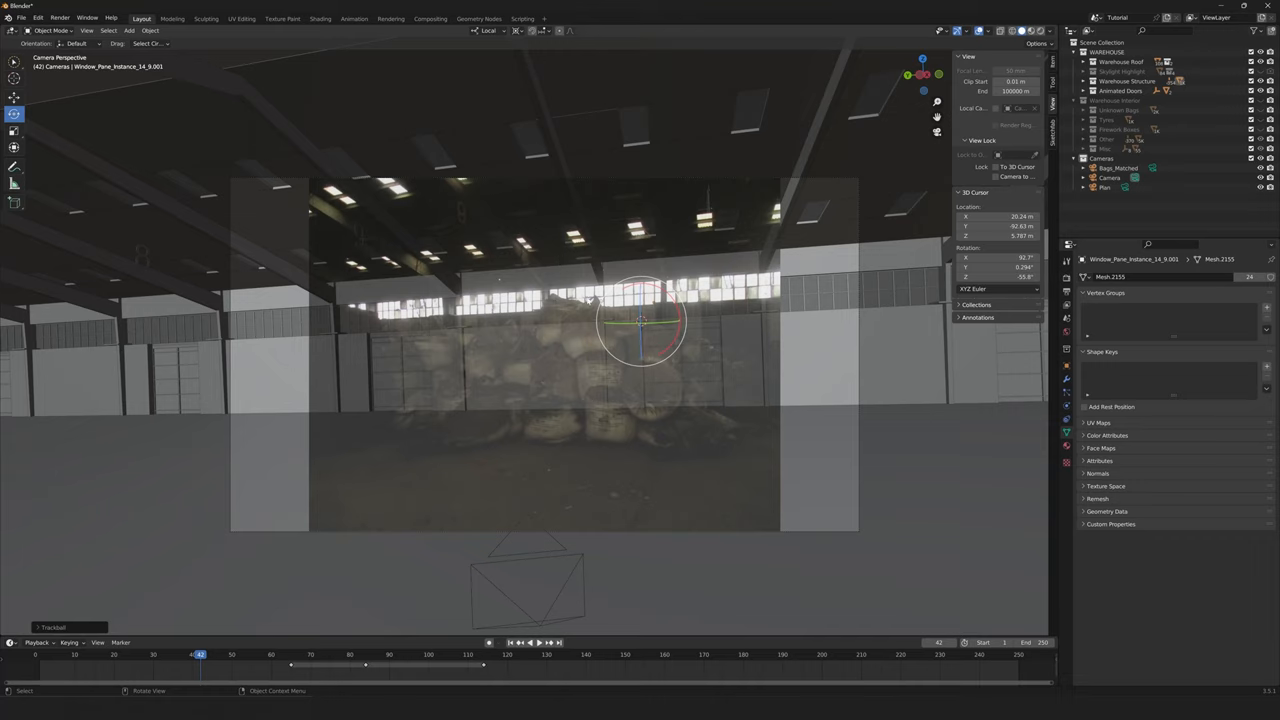
Enable the Camera: Dolly Zoom & Truck Shift add-on in Preferences.
left_click(38, 17)
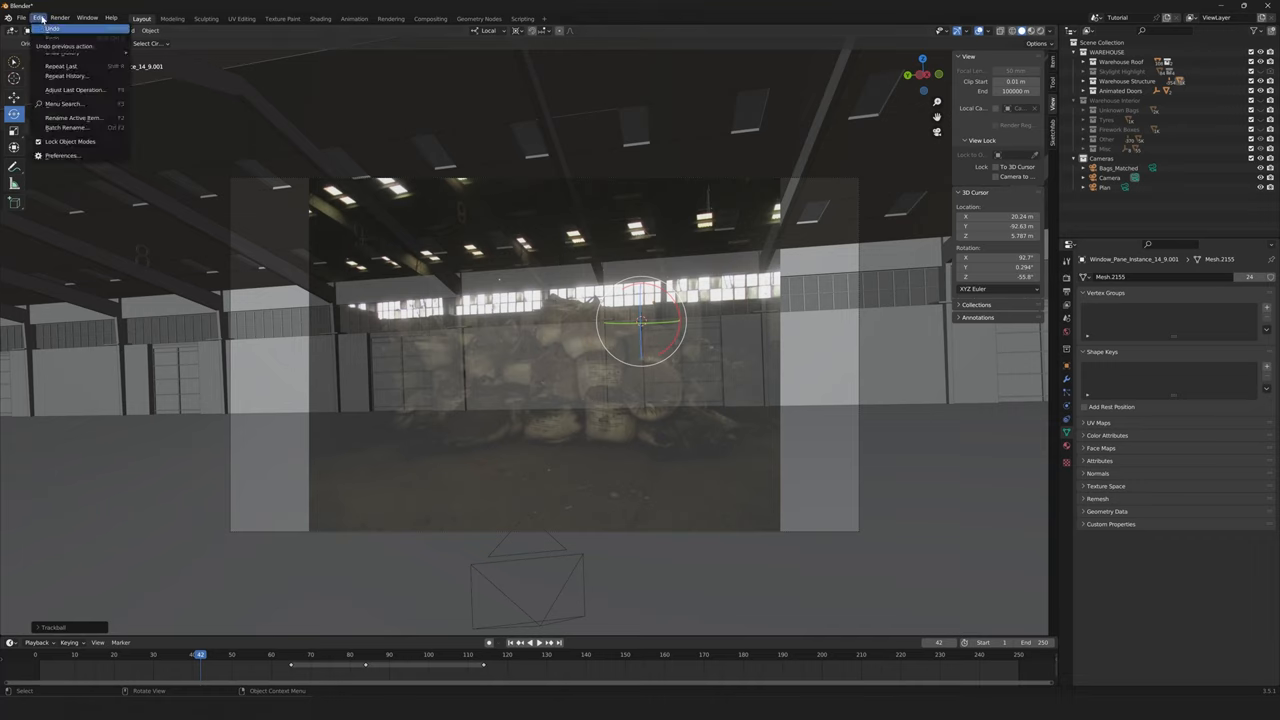
left_click(62, 155)
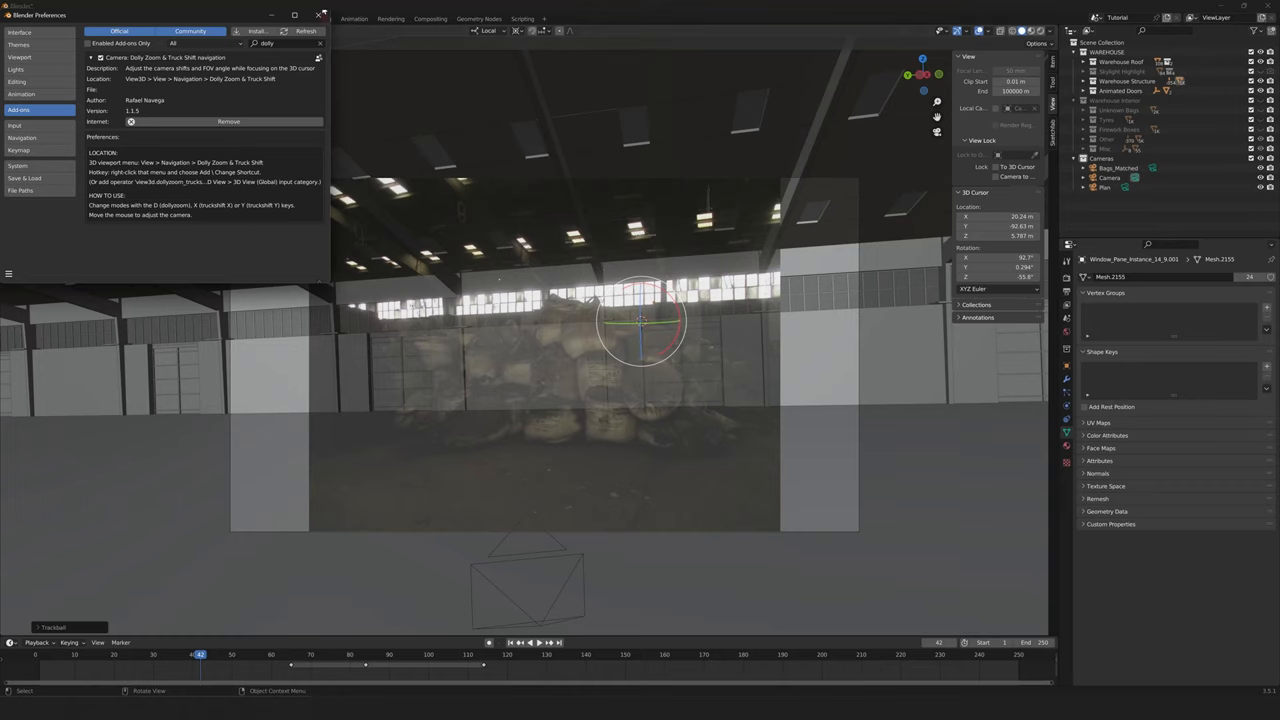
left_click(324, 14)
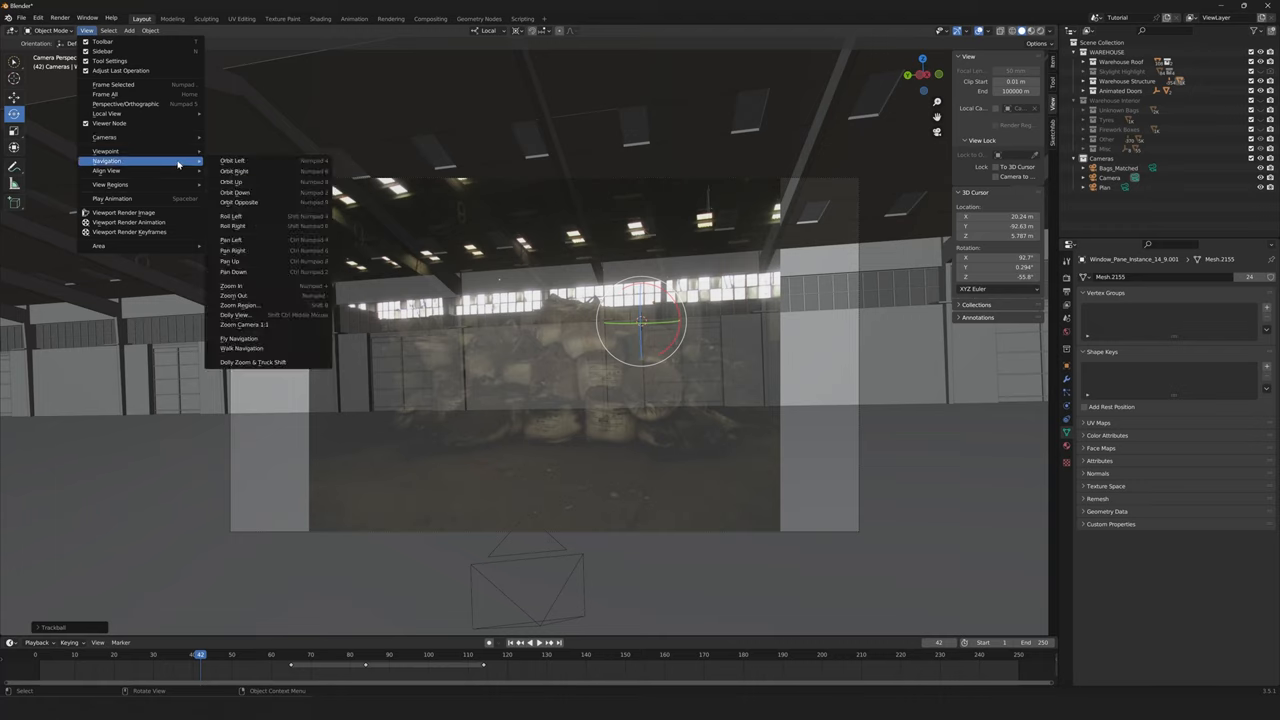
mouse_move(283, 332)
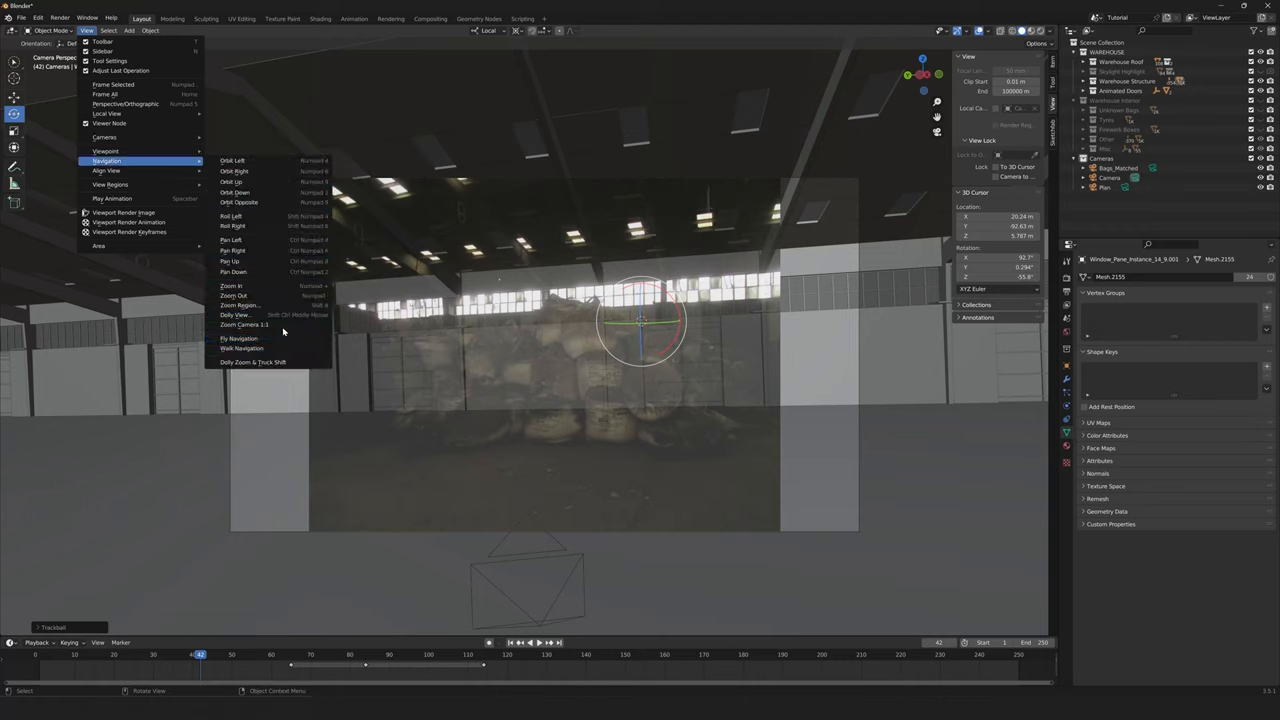
mouse_move(253, 362)
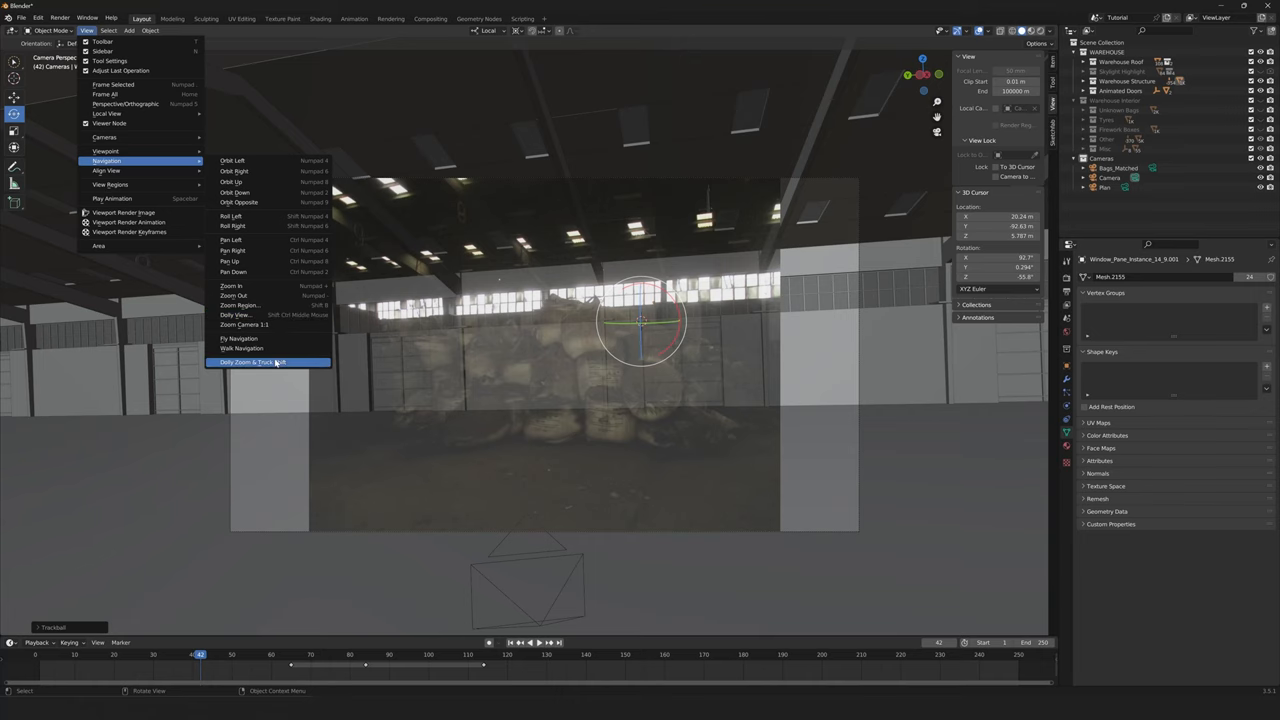
Start the Dolly Zoom & Truck Shift adjustment on the Bags_Matched camera.
left_click(253, 362)
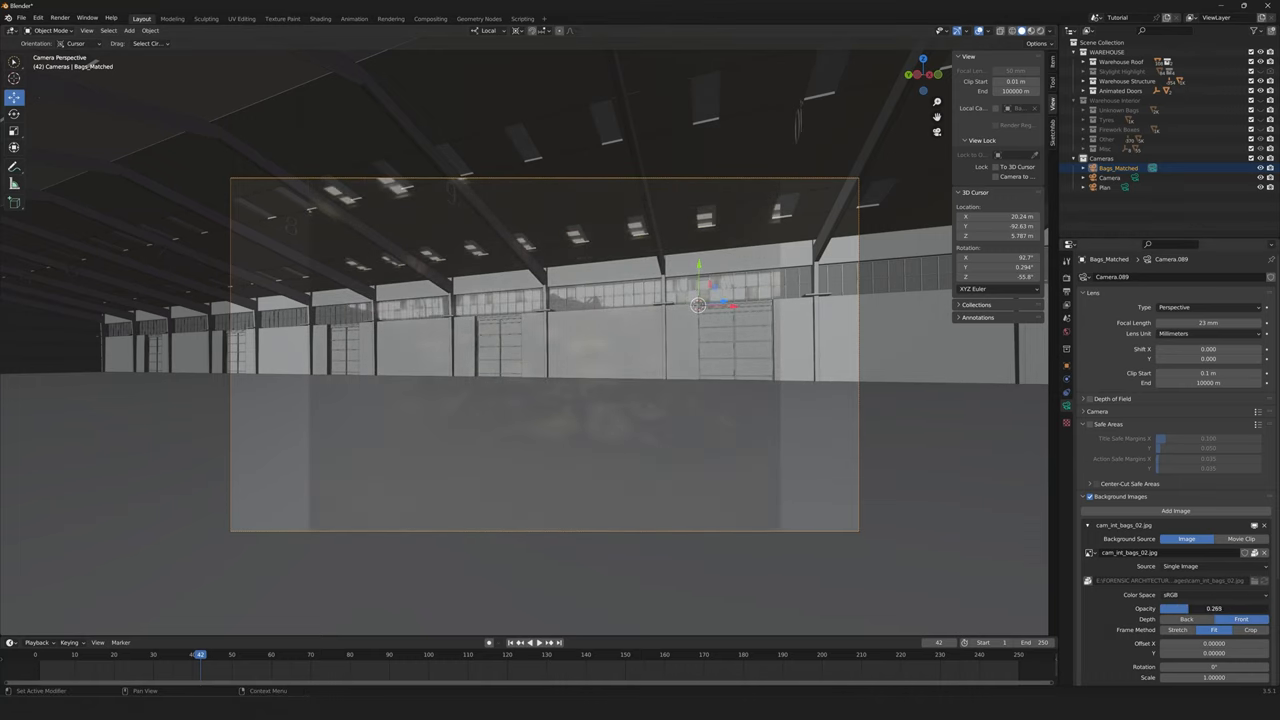
Raise the bag photo opacity to 1.0, fade it to about 0.57, then view through the Plan camera.
left_click_drag(1170, 608, 1215, 608)
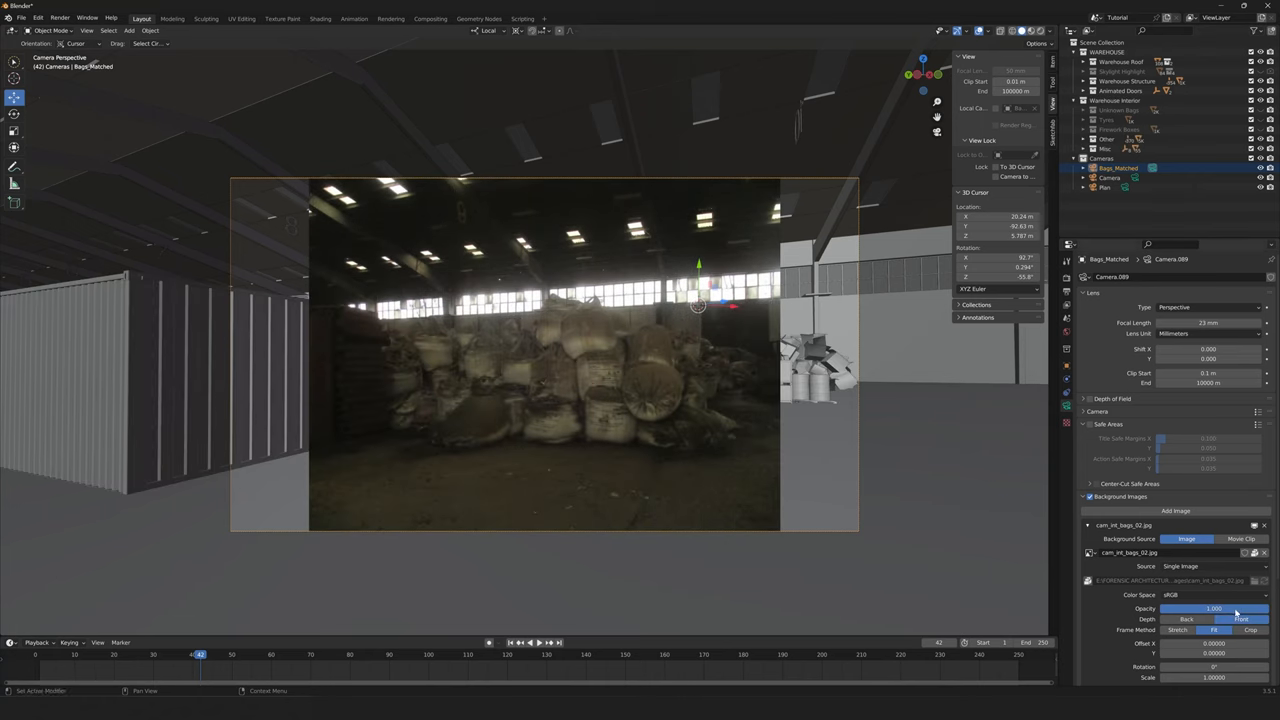
left_click_drag(1240, 608, 1190, 608)
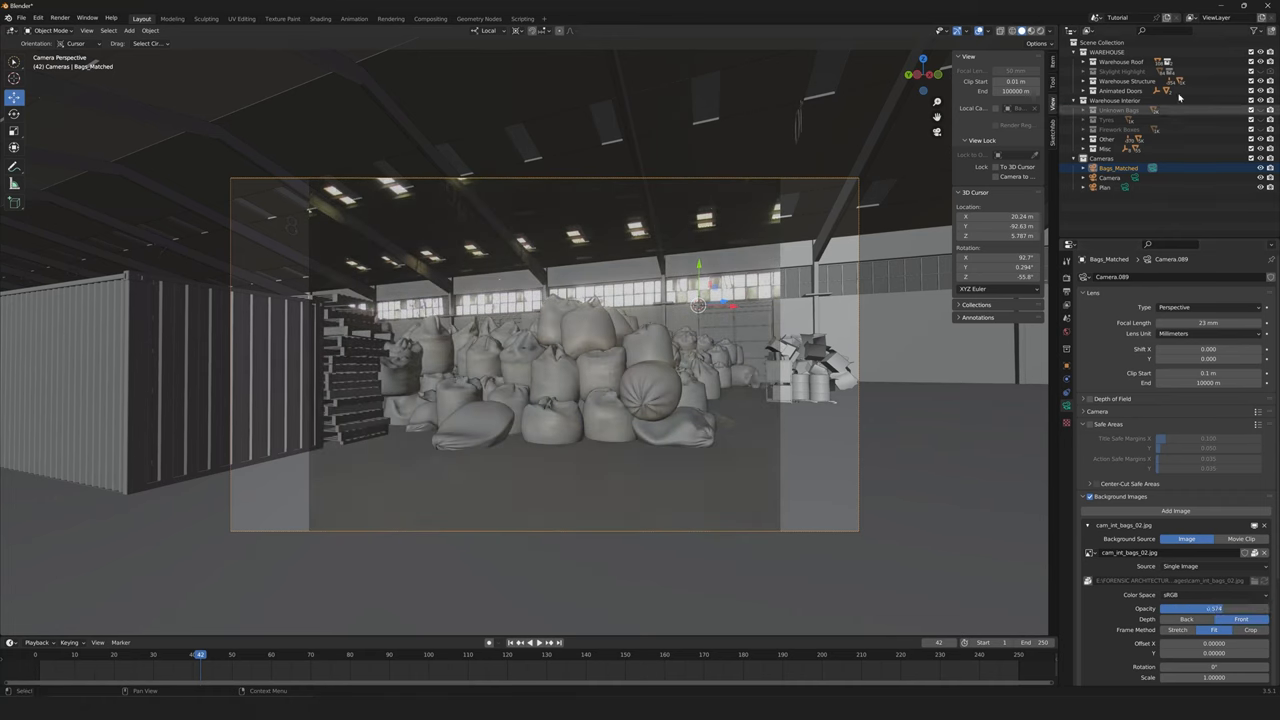
left_click(1105, 187)
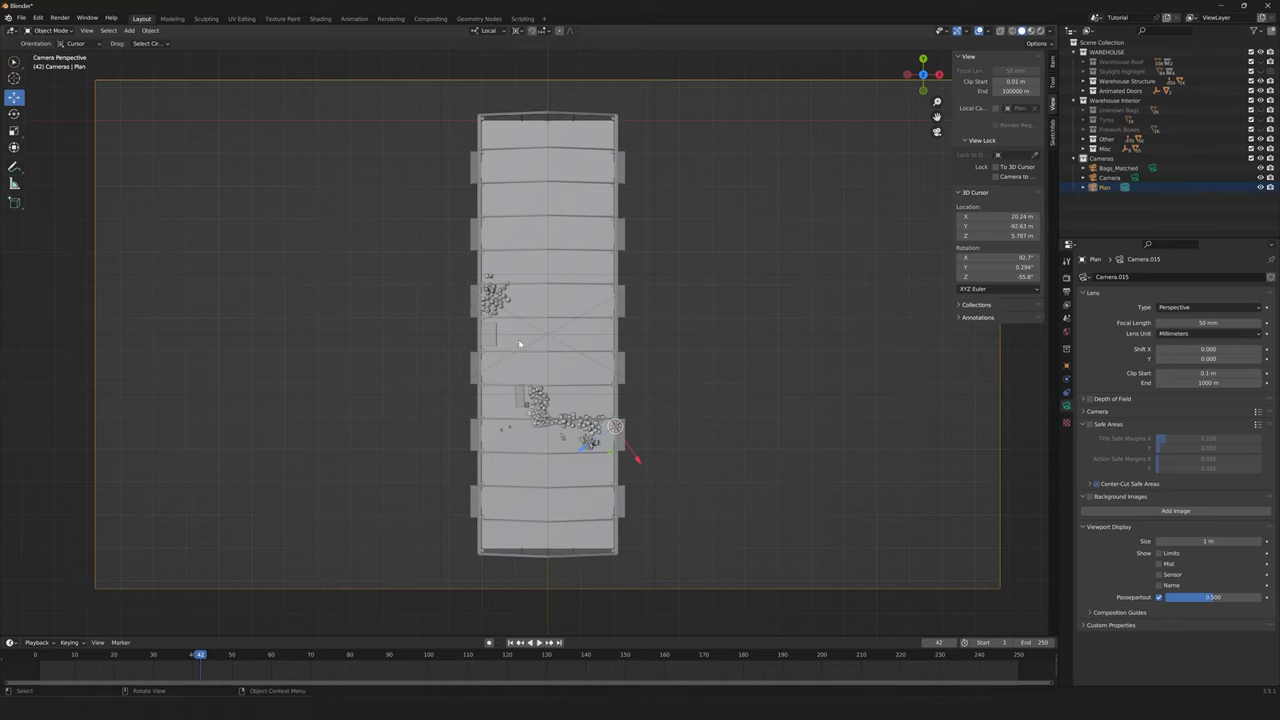
mouse_move(513, 291)
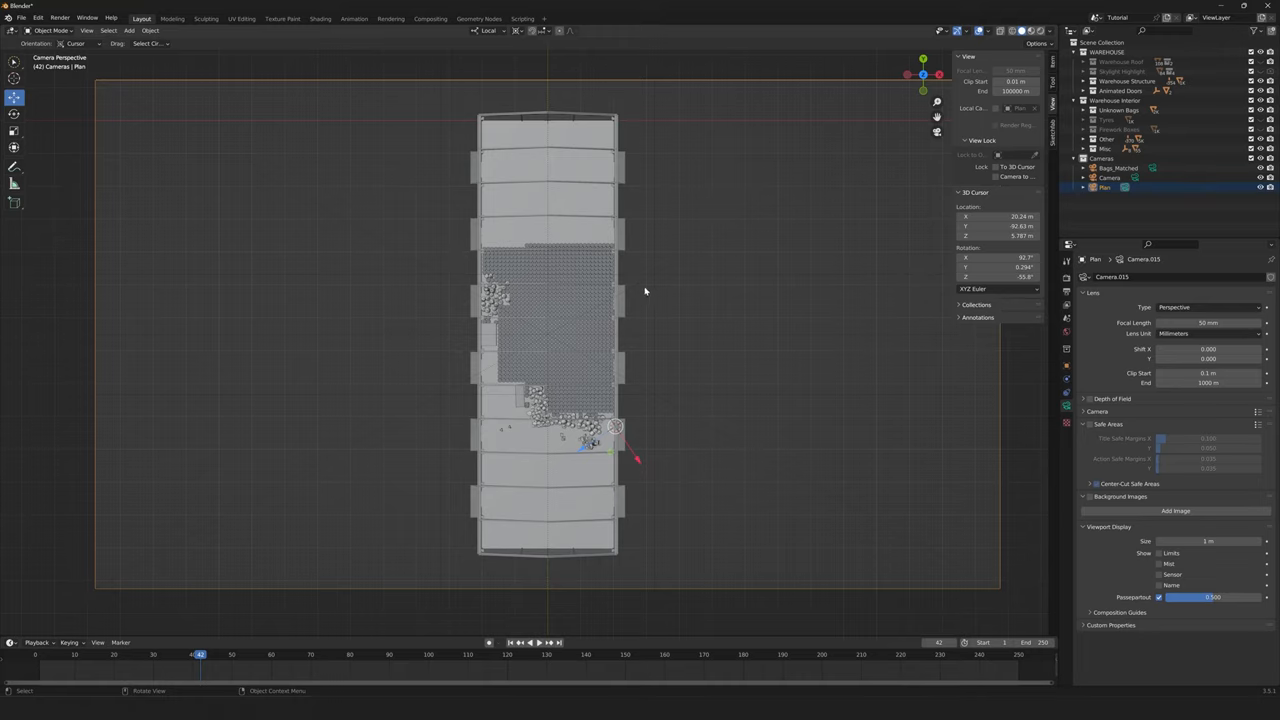
mouse_move(656, 388)
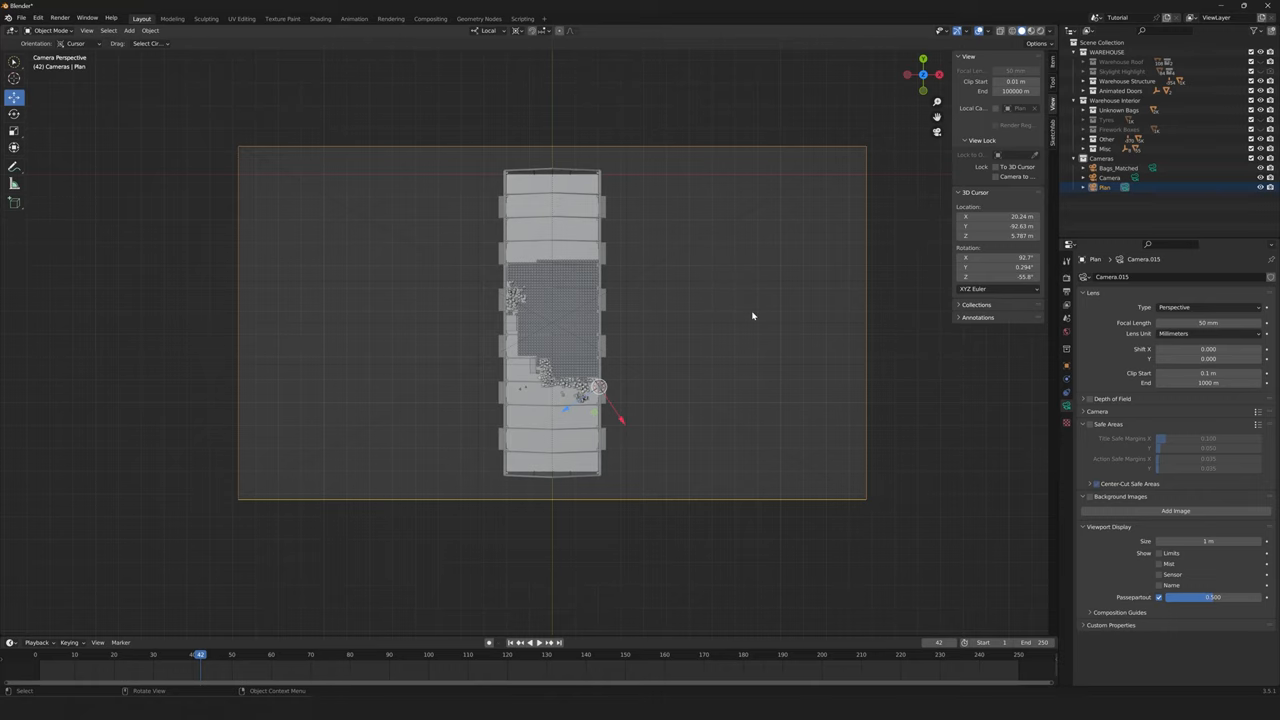
mouse_move(706, 330)
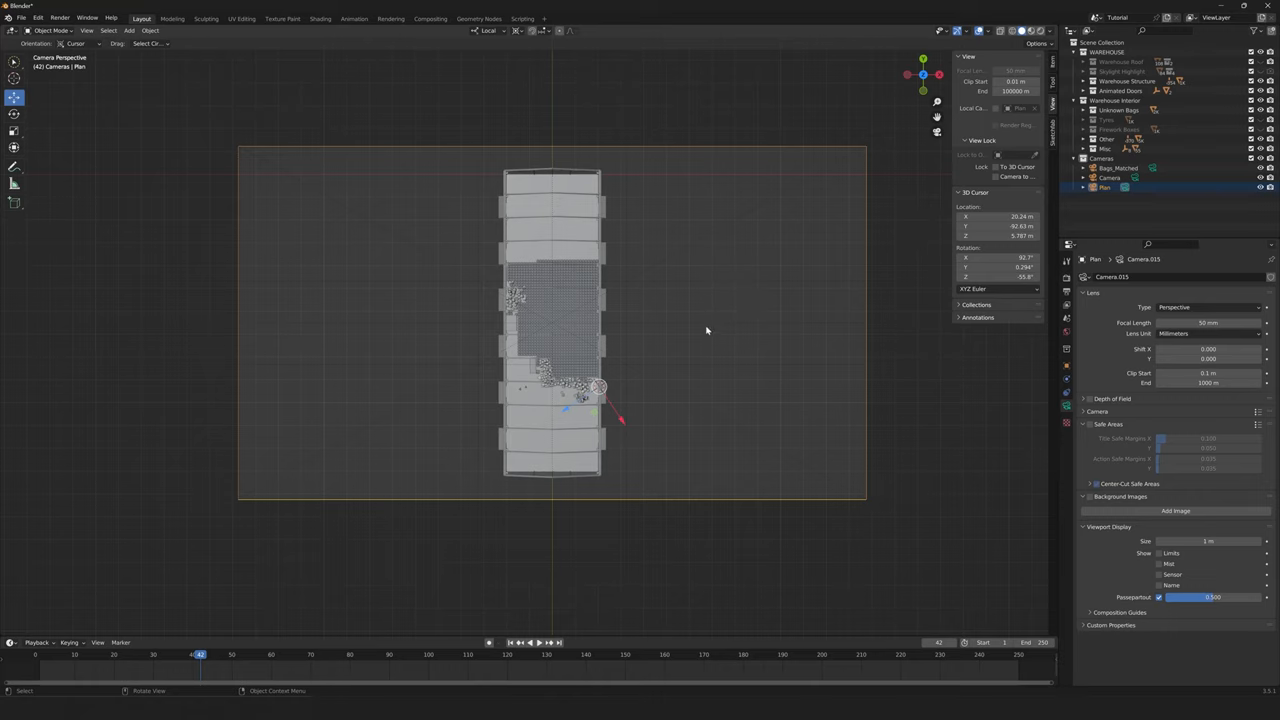
mouse_move(721, 333)
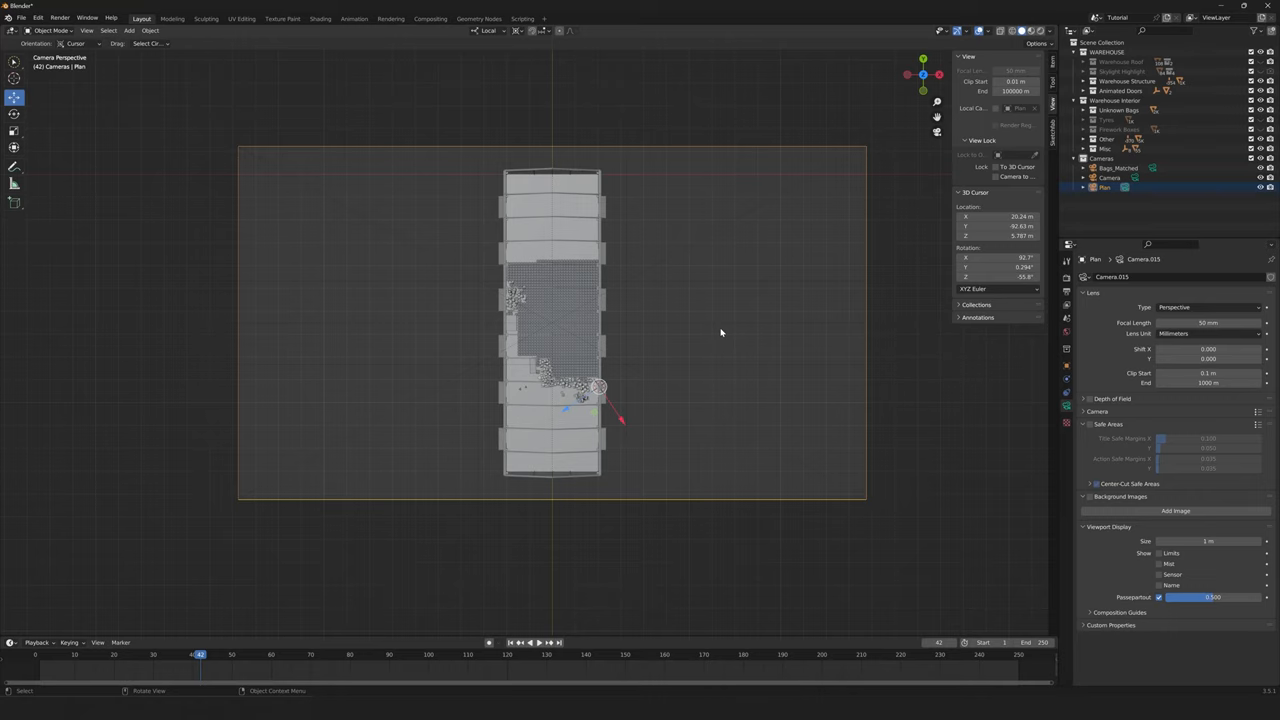
mouse_move(608, 318)
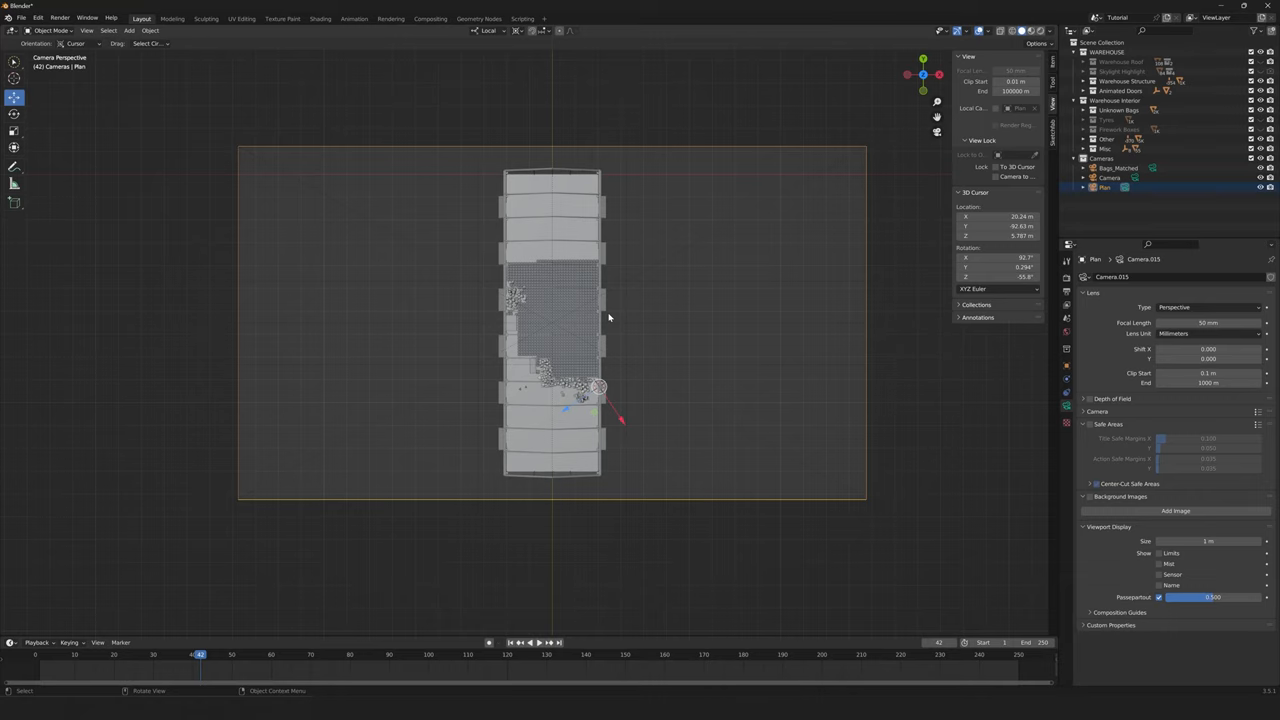